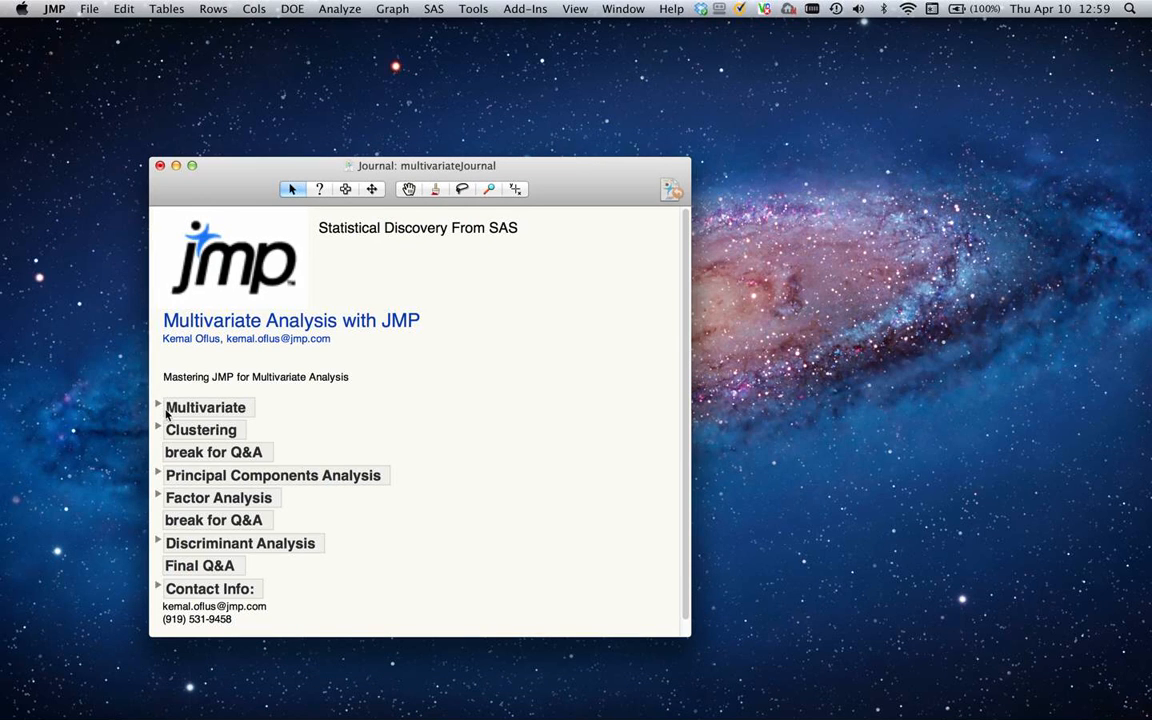
Expand the journal's Multivariate outline and open the Body Measurements table (22 rows, 11 columns)
left_click(157, 407)
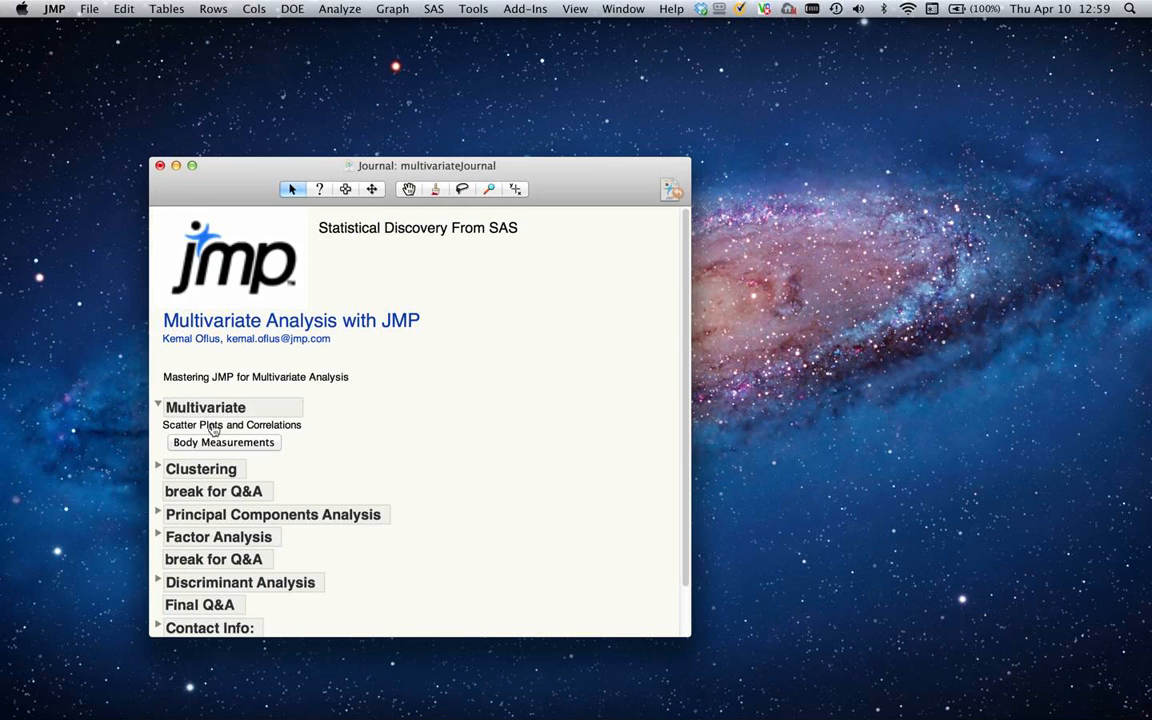
left_click(223, 442)
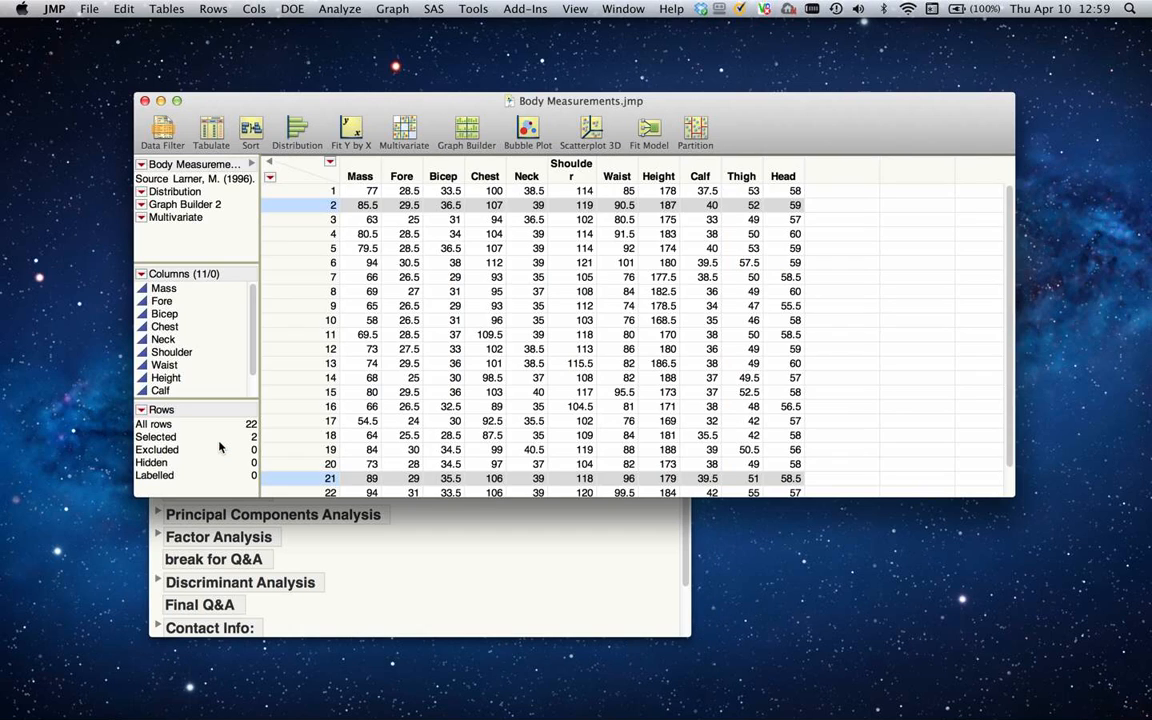
mouse_move(221, 448)
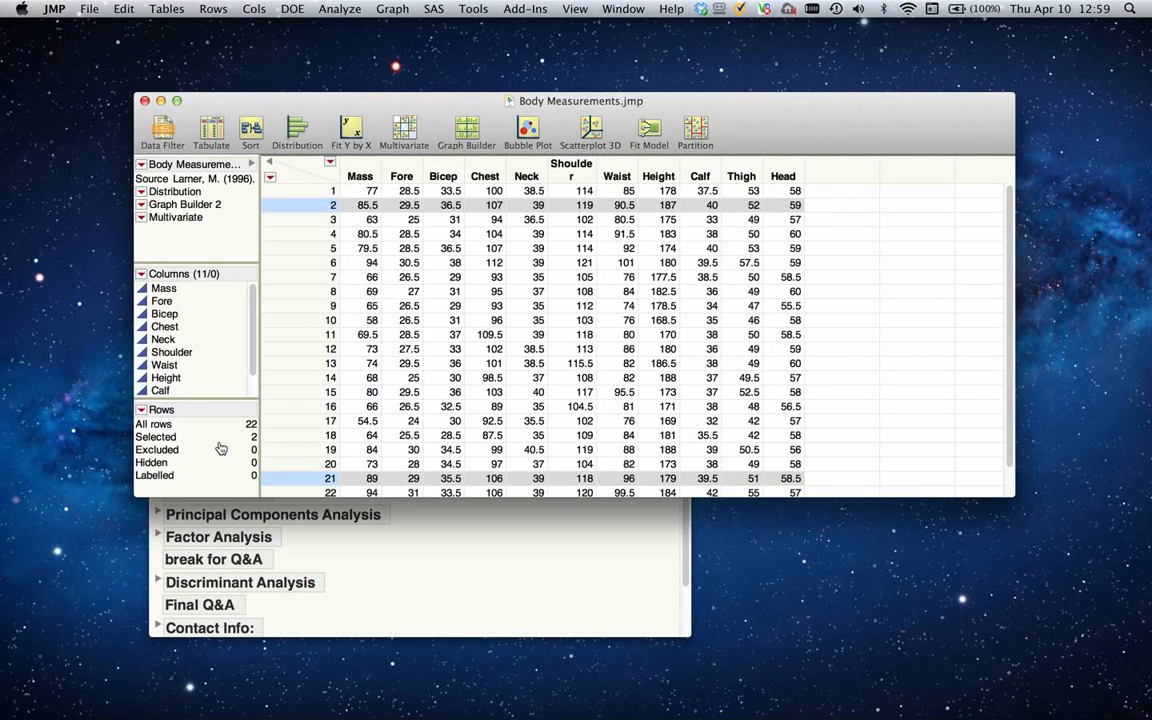
mouse_move(217, 414)
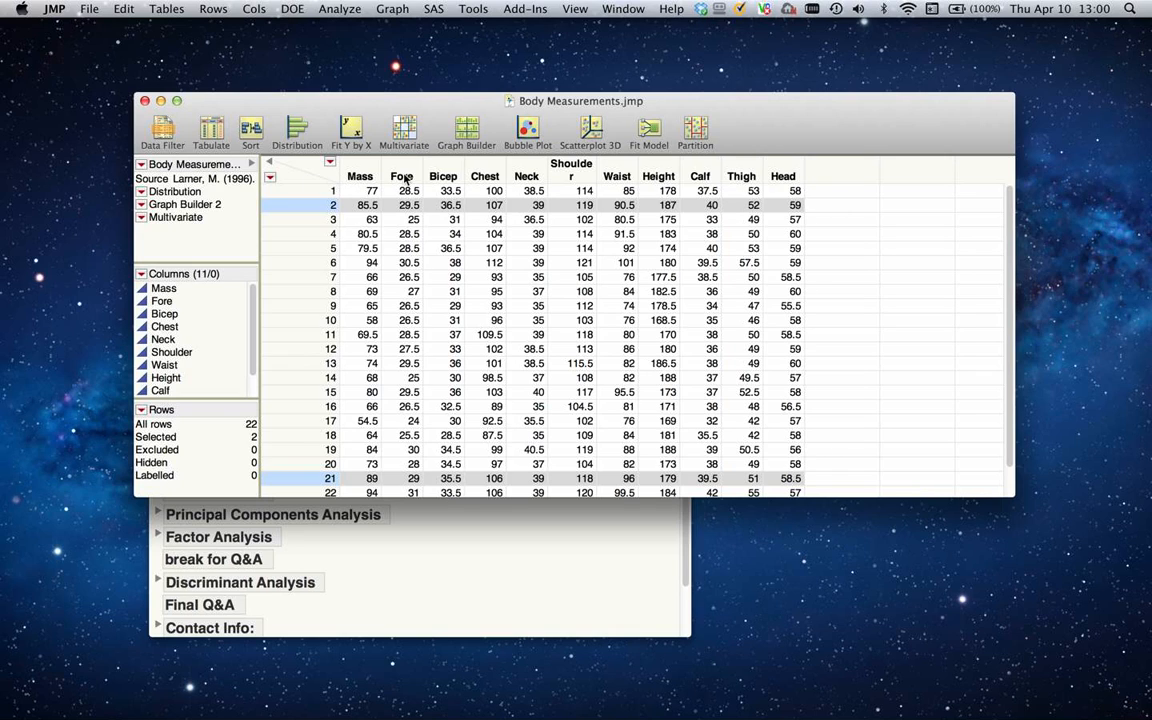
mouse_move(497, 185)
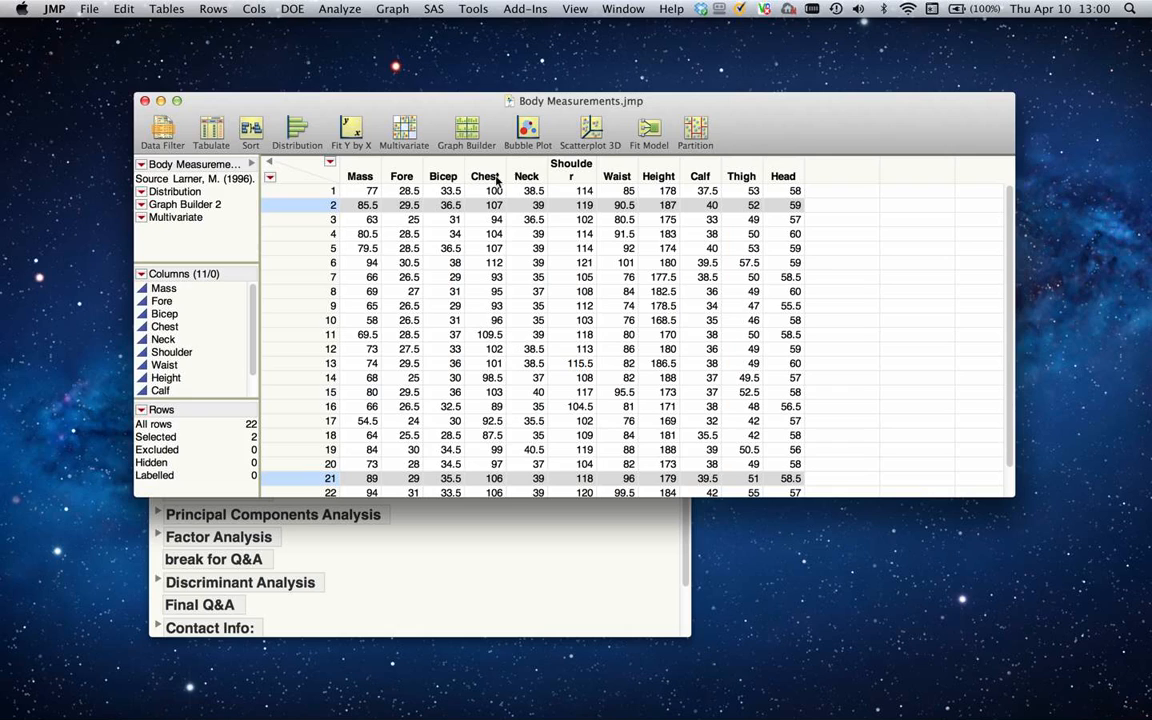
mouse_move(688, 185)
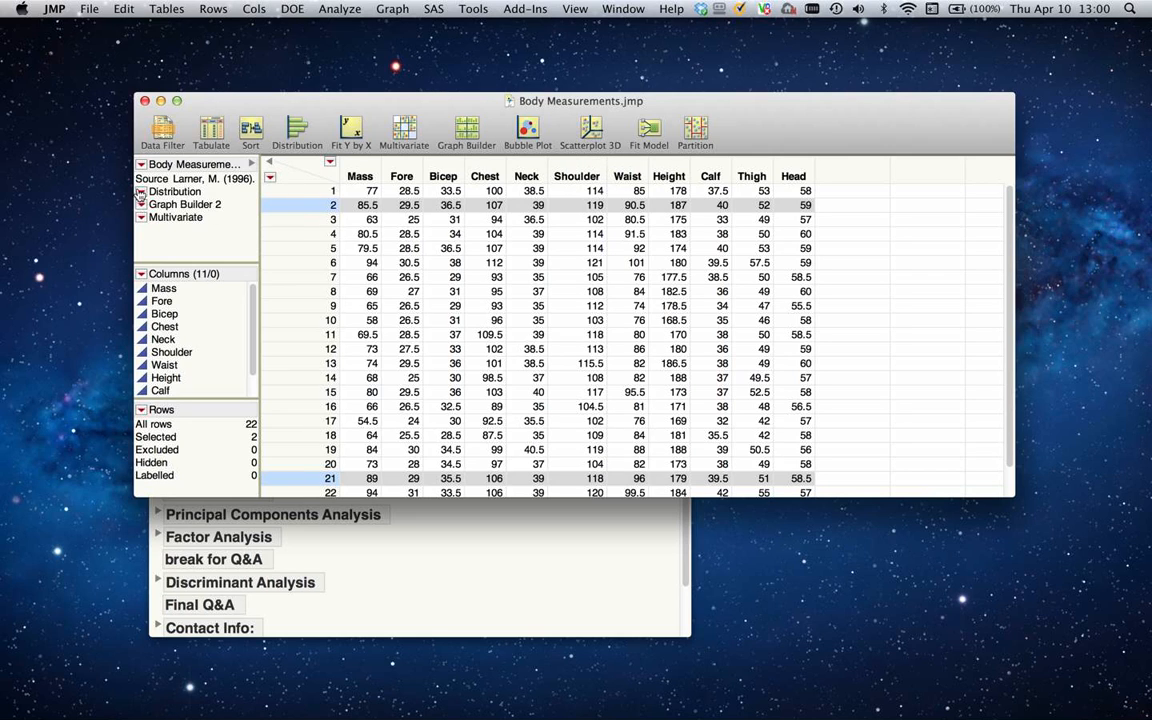
Run the Distribution script, collapse the Mass quantiles, and select the Mass bars above 75
right_click(175, 191)
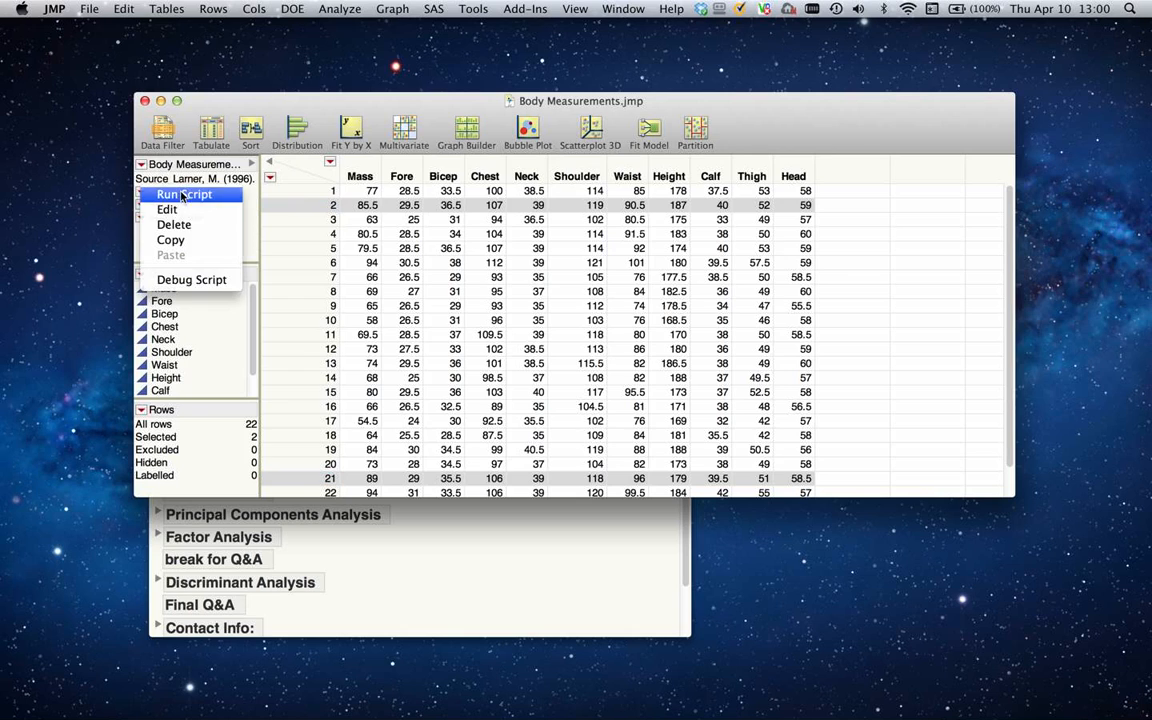
left_click(184, 194)
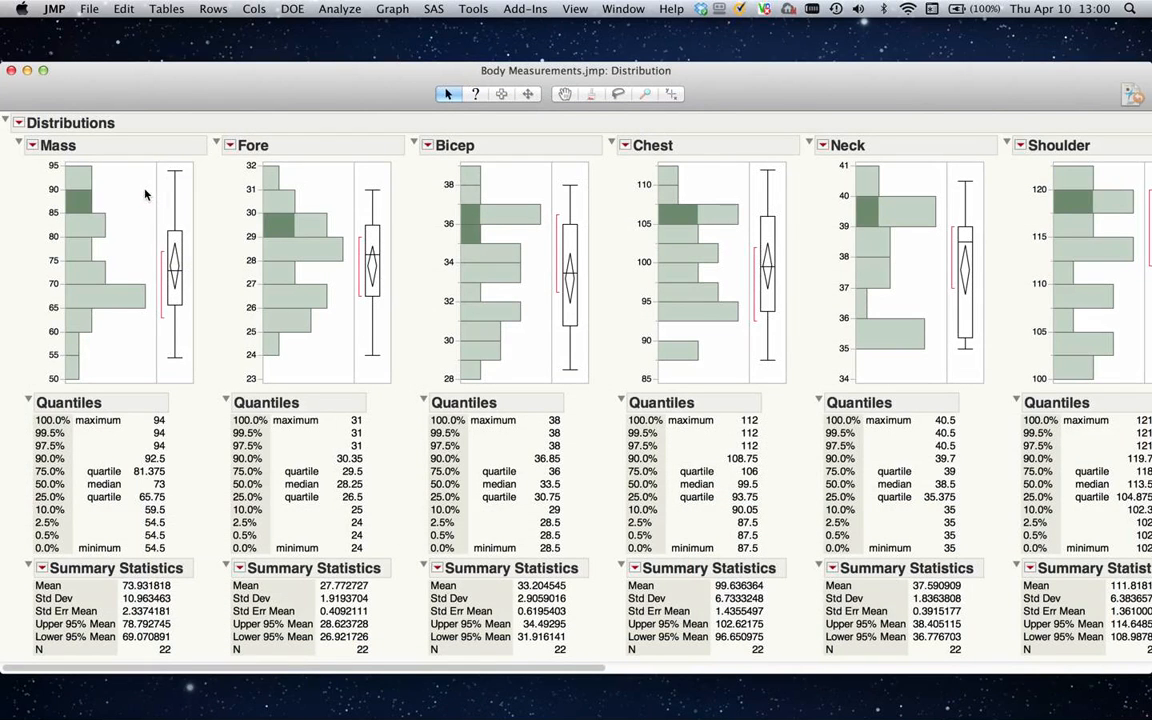
mouse_move(35, 415)
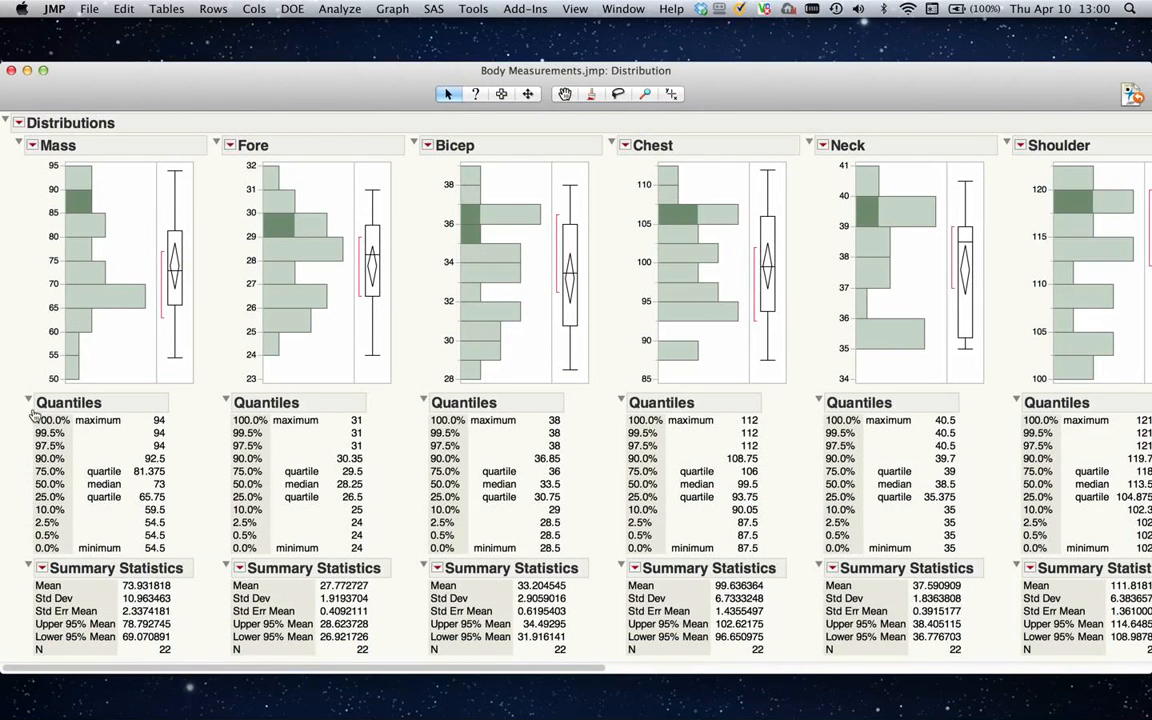
left_click(28, 402)
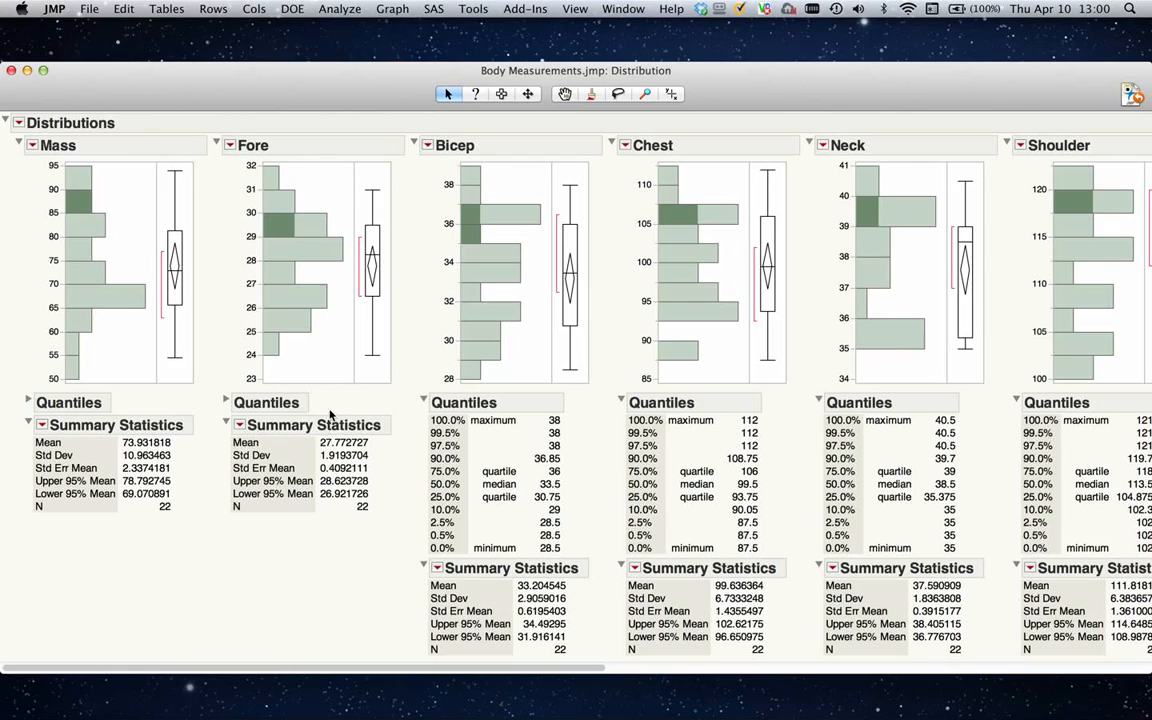
mouse_move(427, 400)
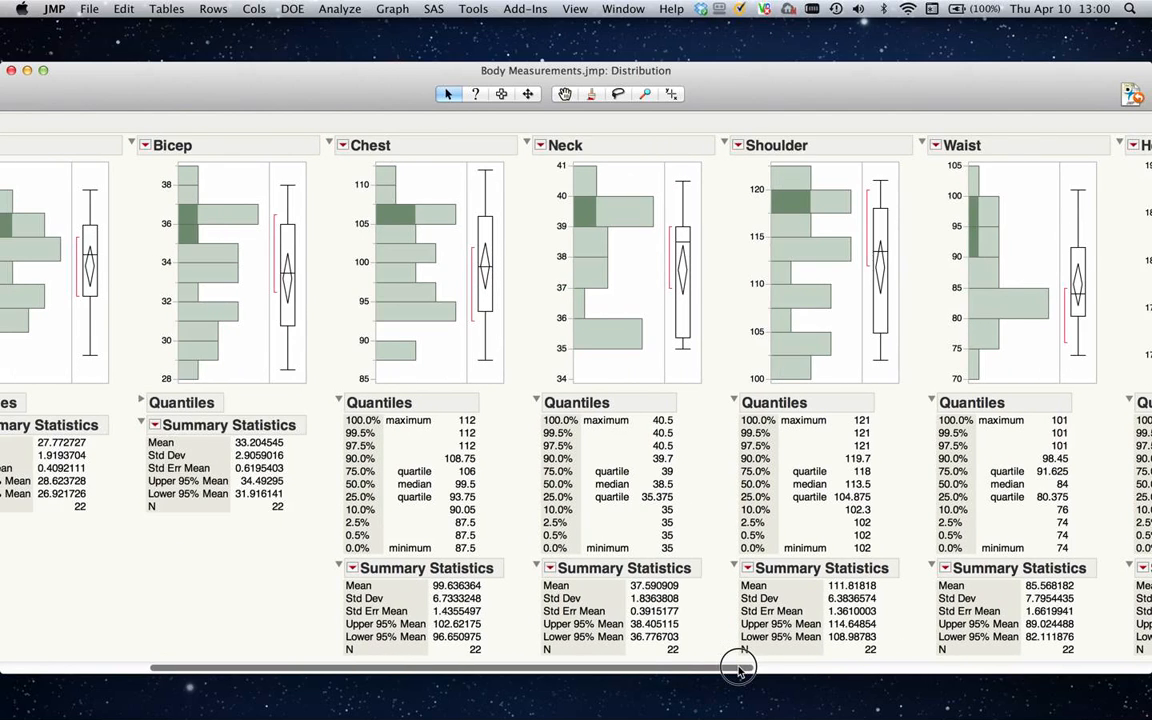
left_click_drag(740, 667, 550, 667)
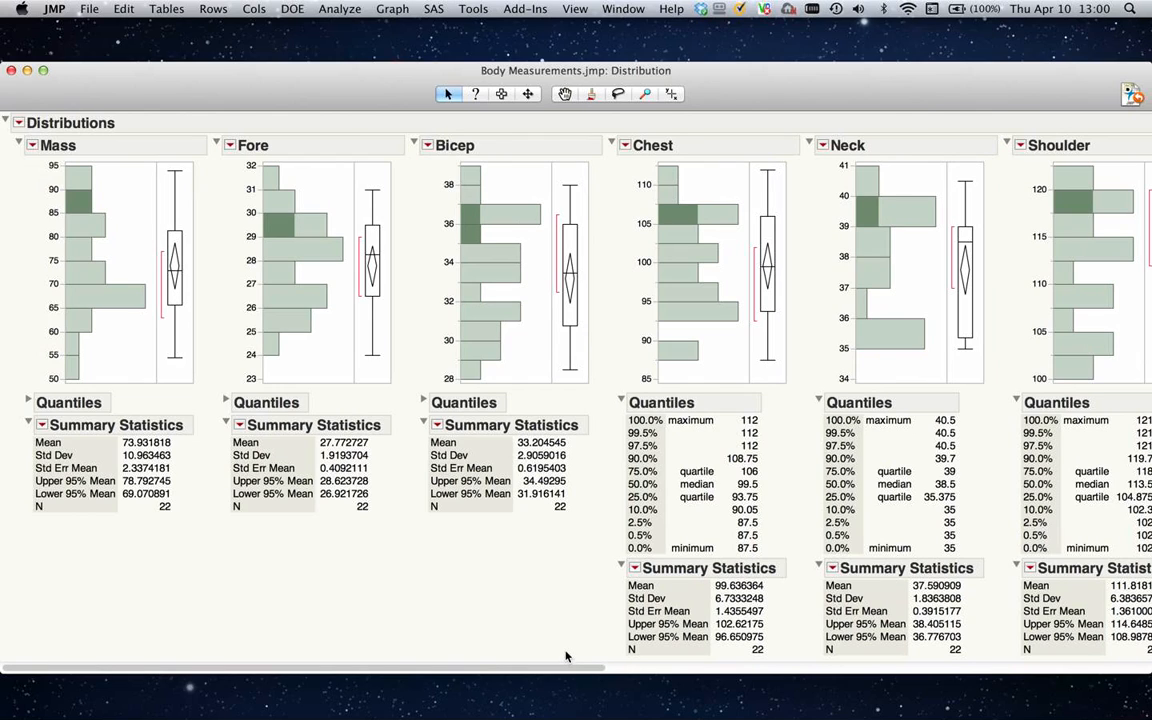
mouse_move(287, 185)
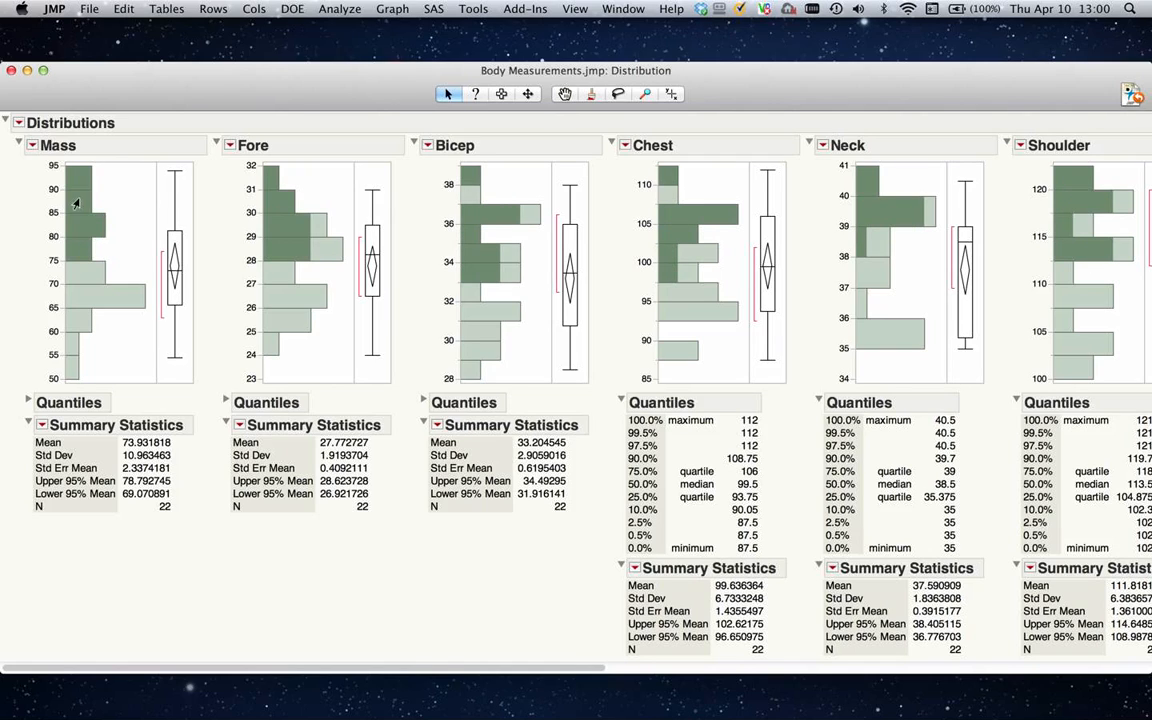
mouse_move(54, 251)
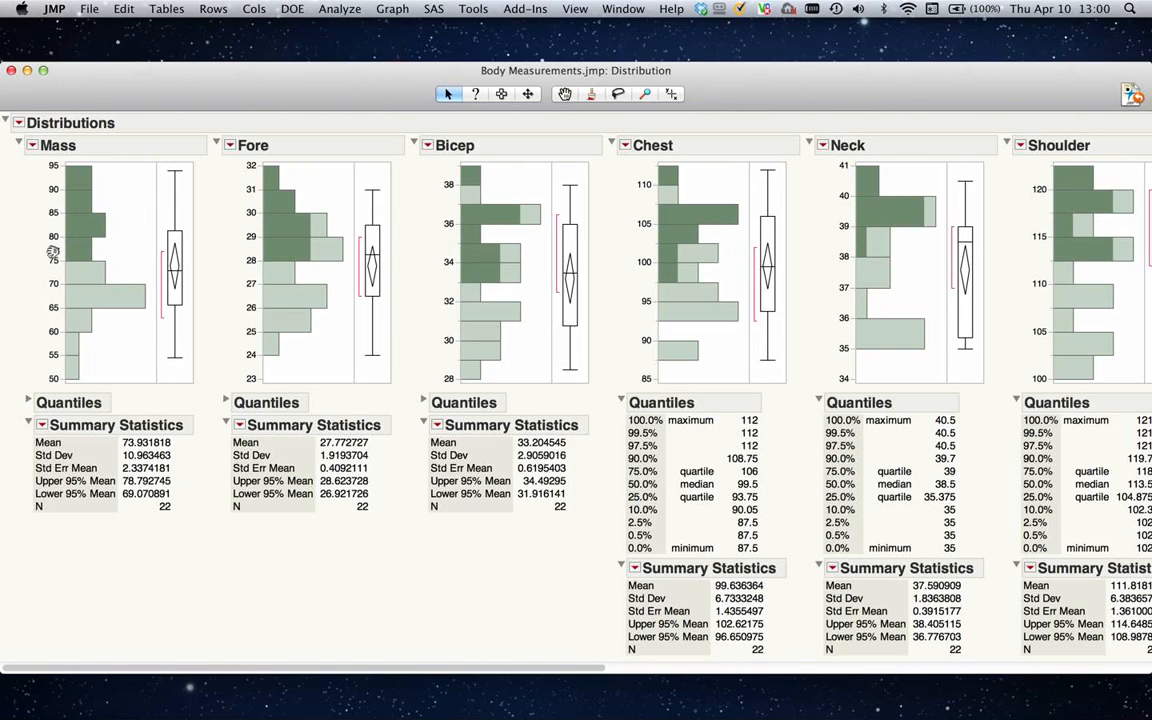
mouse_move(322, 266)
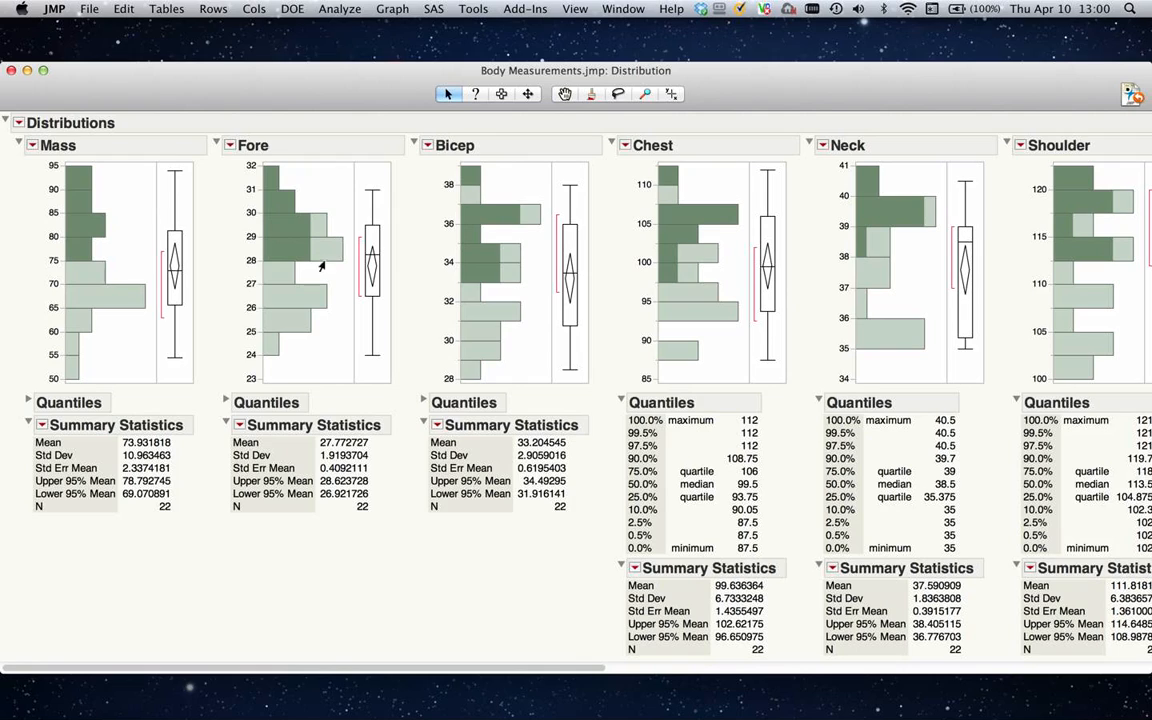
mouse_move(256, 250)
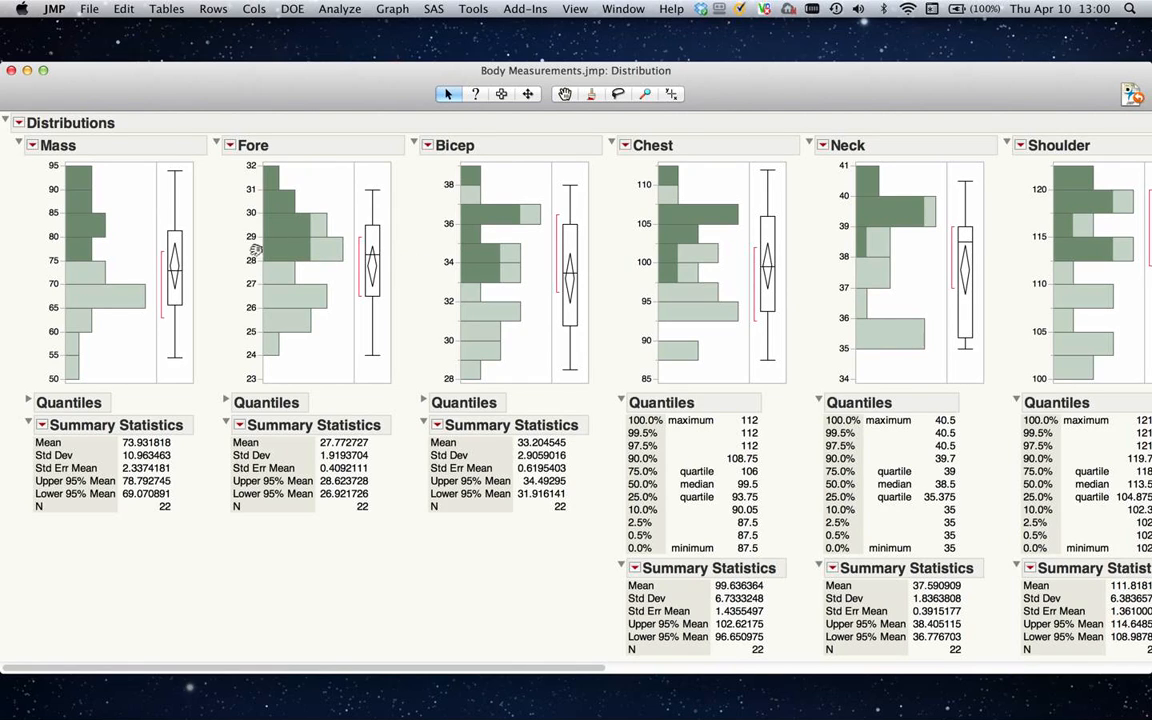
mouse_move(810, 244)
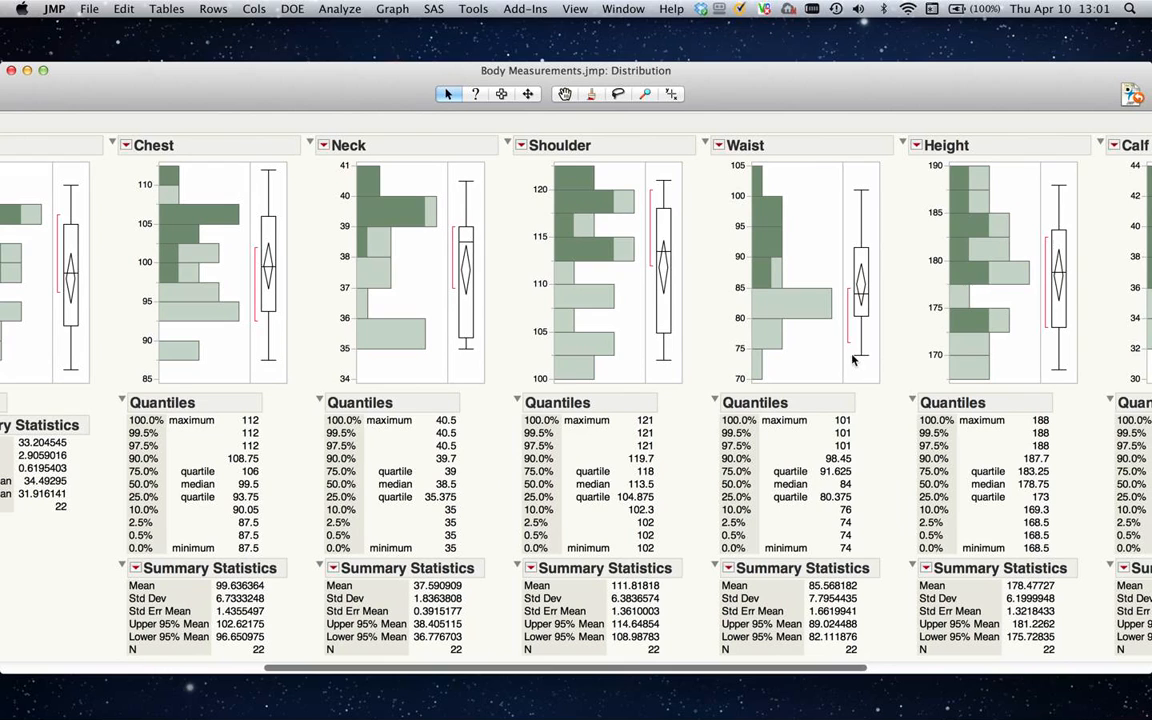
mouse_move(790, 682)
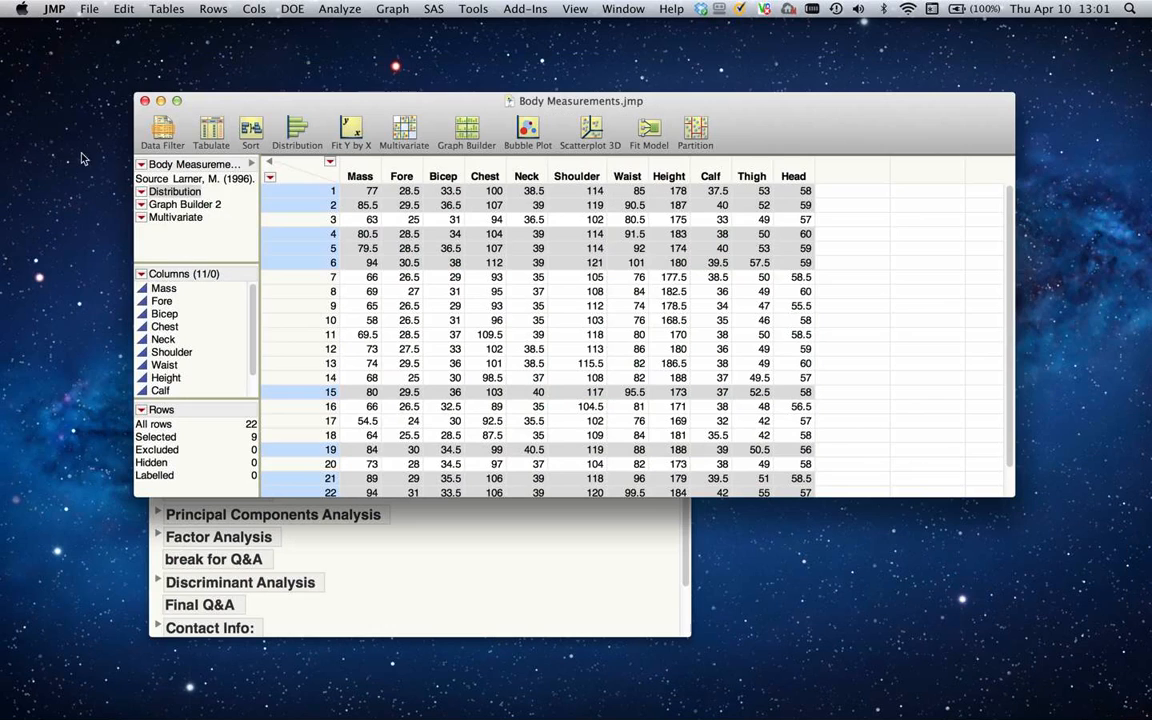
Run the Graph Builder 2 table script to plot smoothed curves against Fore, Neck and Chest
right_click(185, 204)
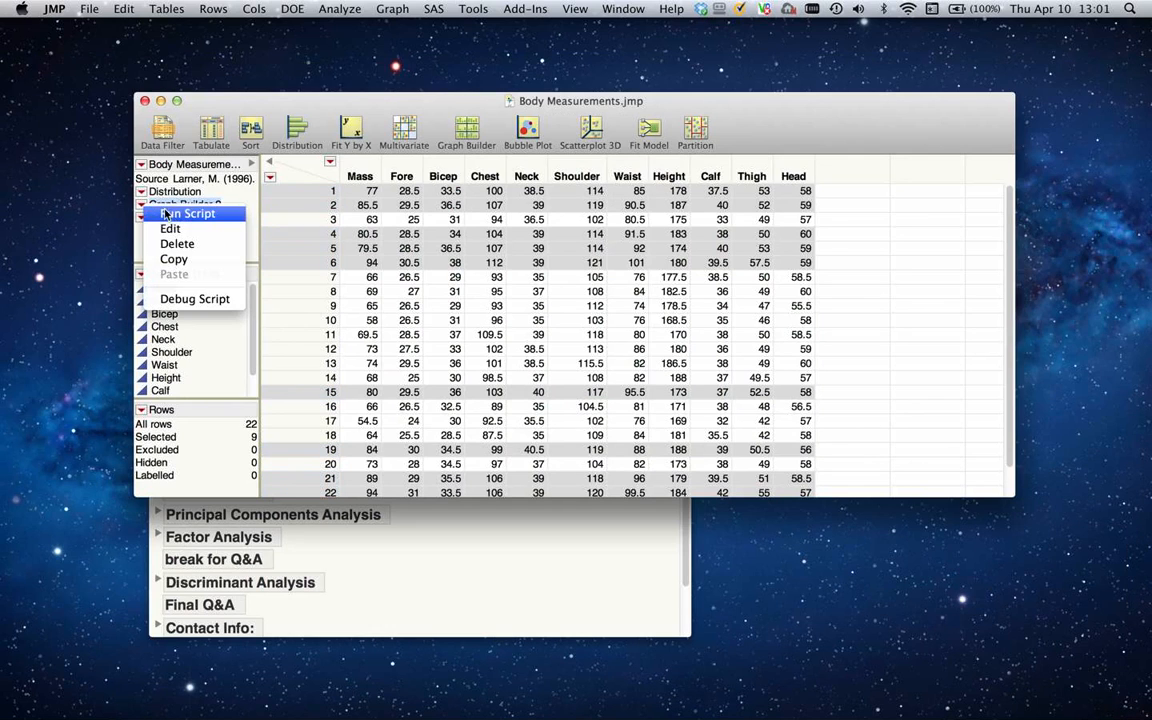
left_click(186, 213)
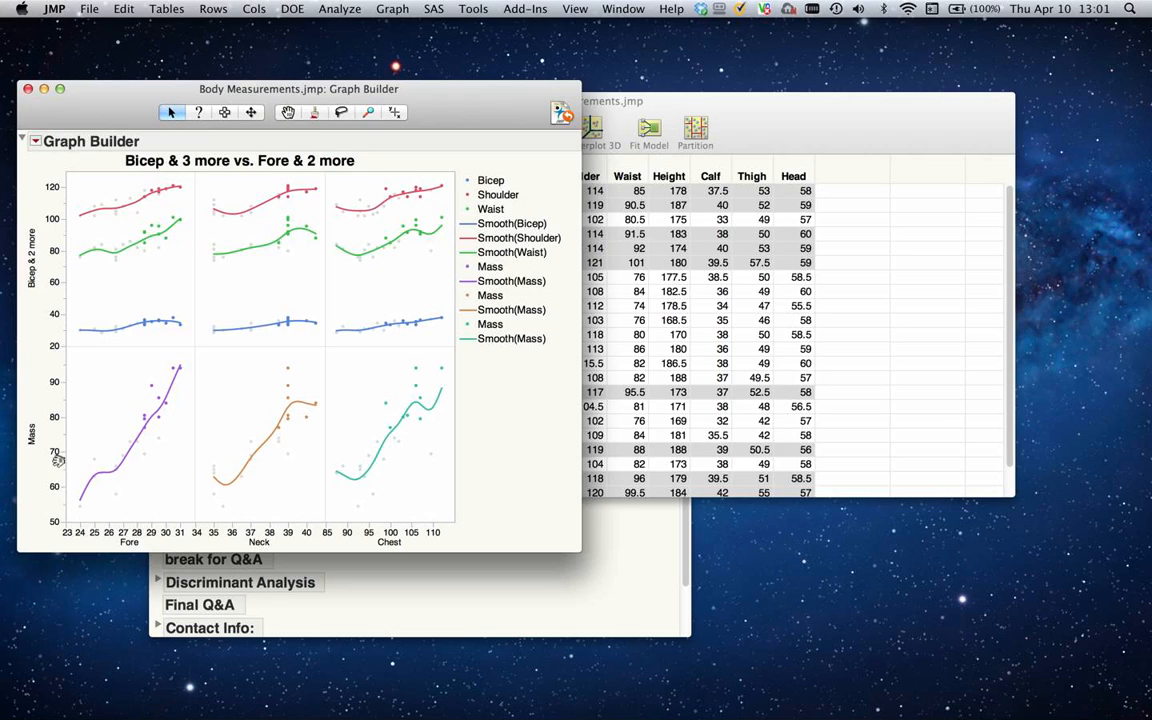
mouse_move(25, 450)
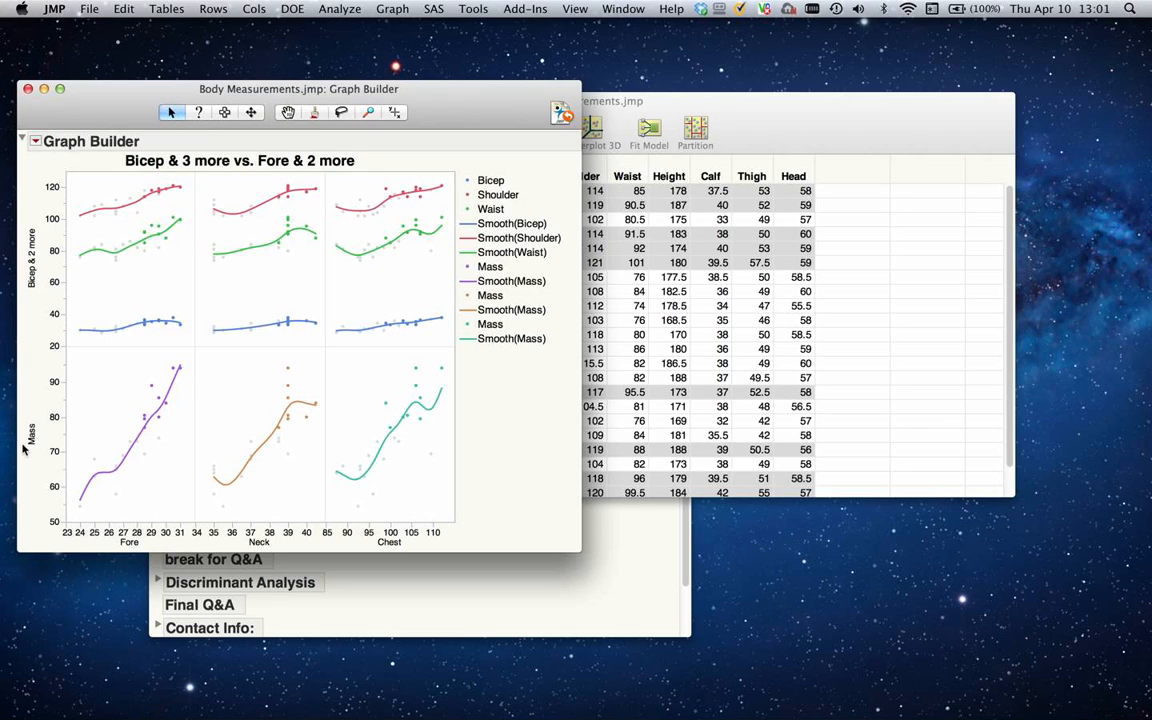
mouse_move(217, 527)
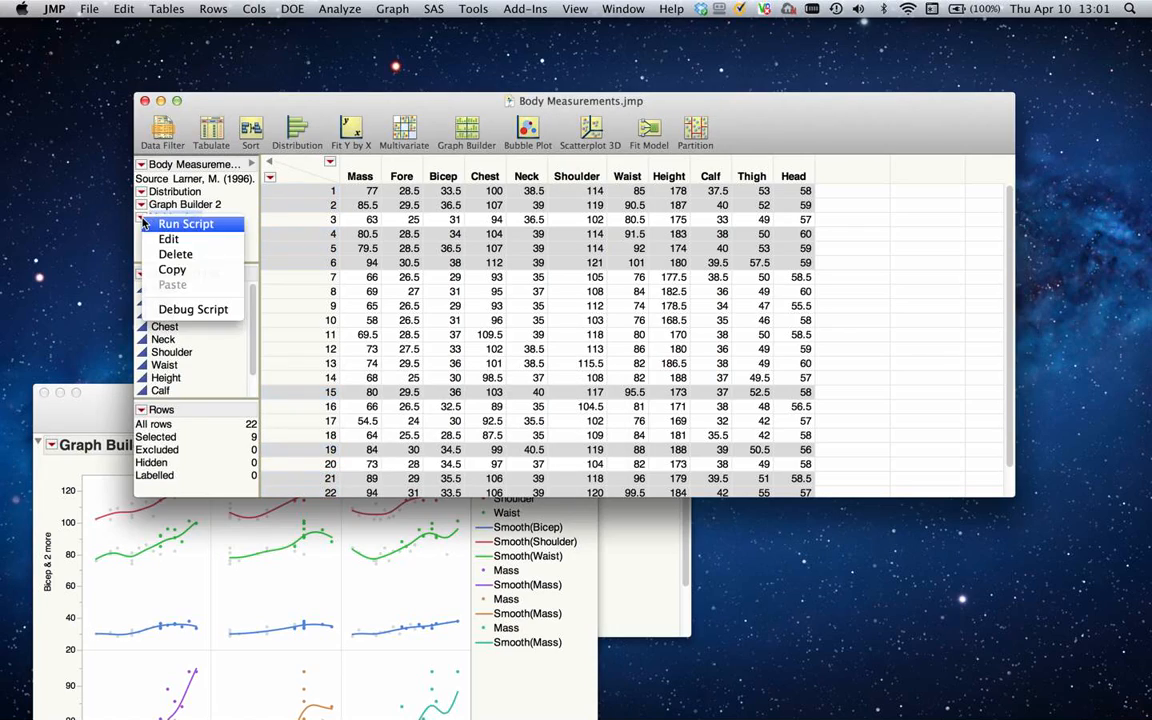
Run the saved Multivariate script with its Mass filter at 82.8–93.1
left_click(185, 223)
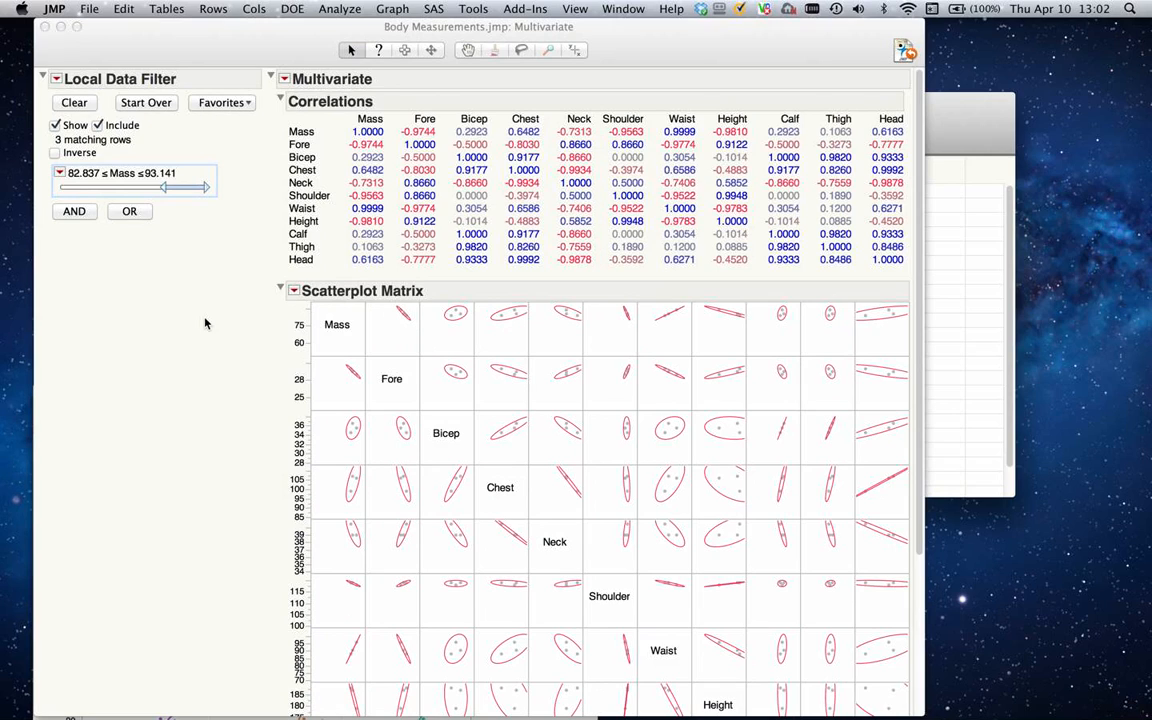
mouse_move(351, 355)
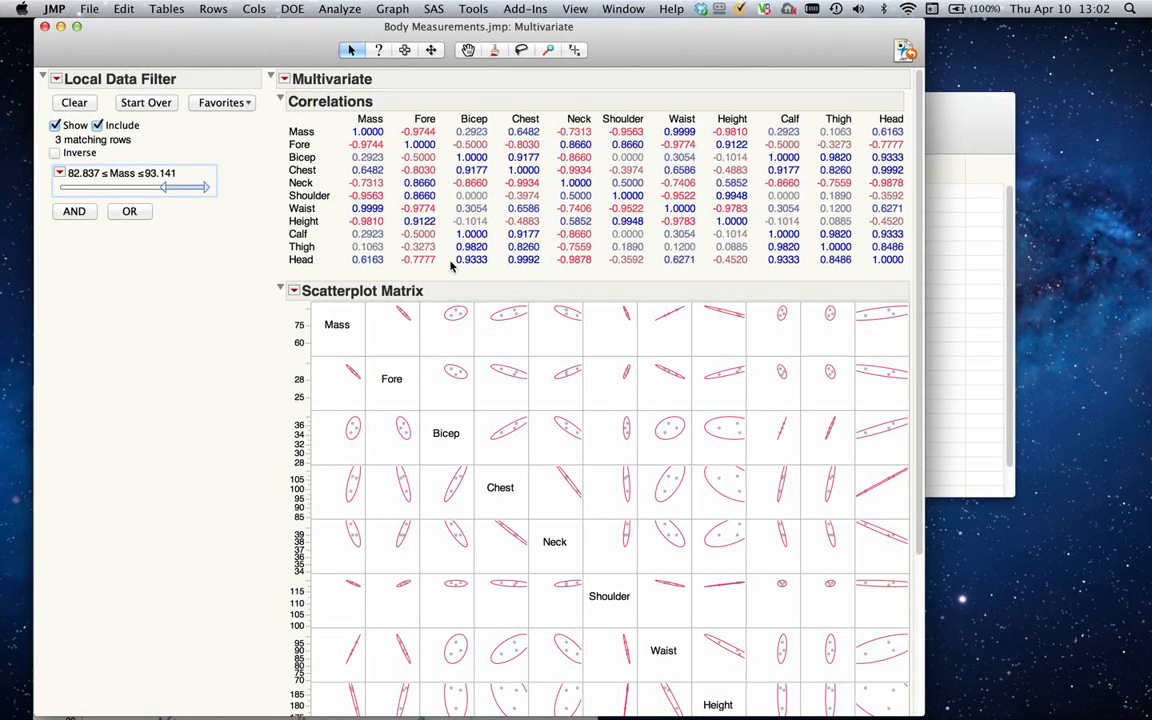
mouse_move(368, 201)
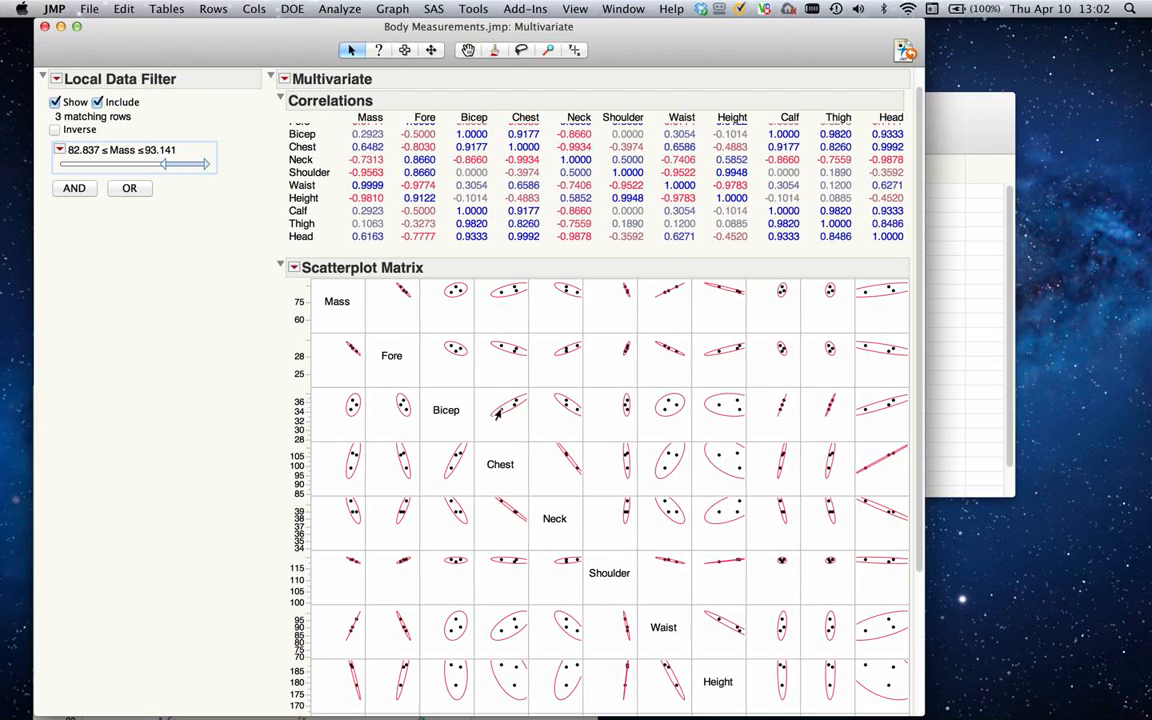
mouse_move(505, 410)
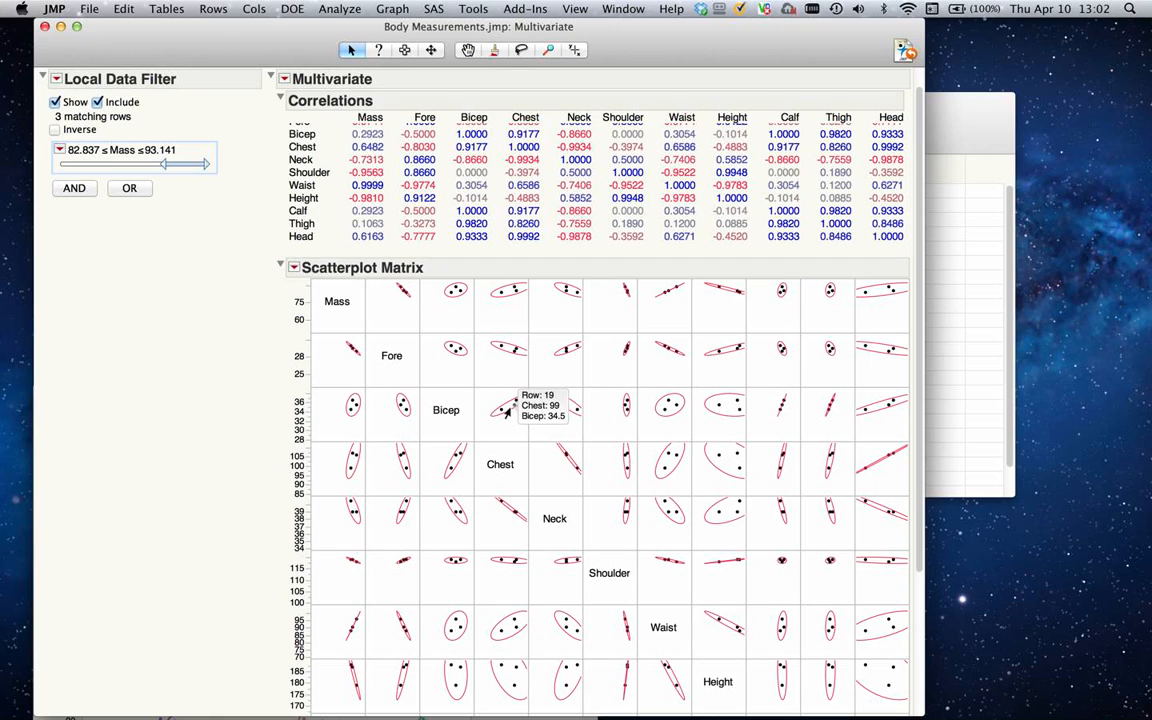
mouse_move(405, 467)
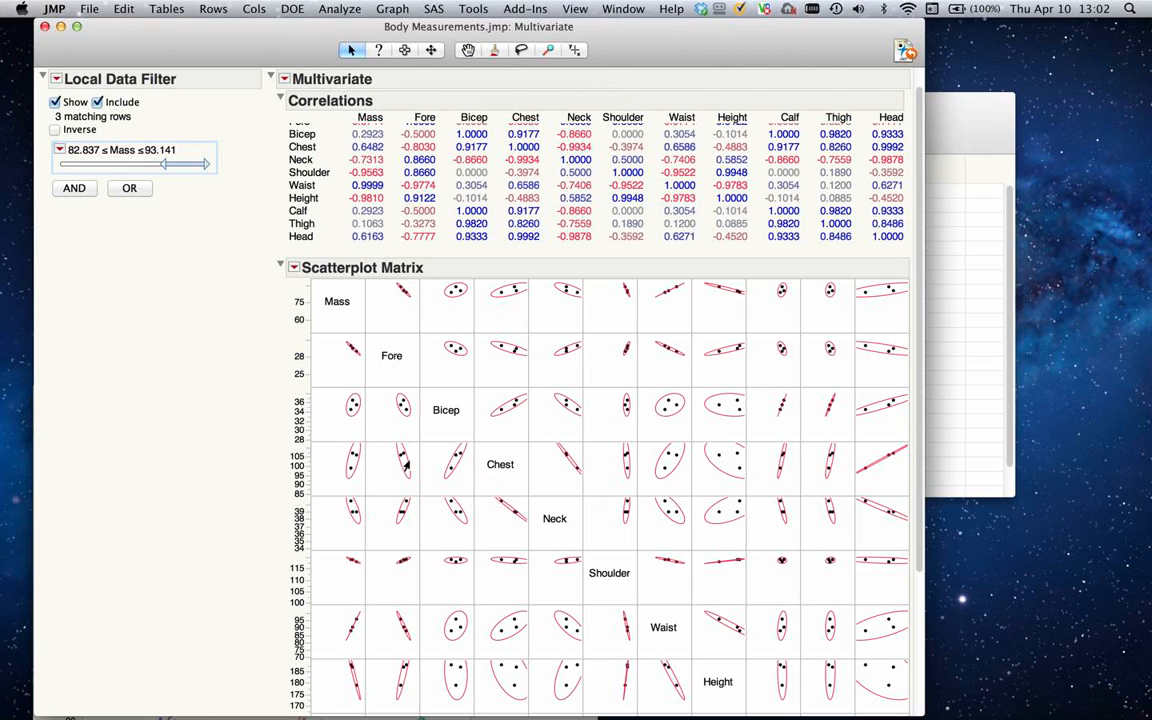
mouse_move(520, 335)
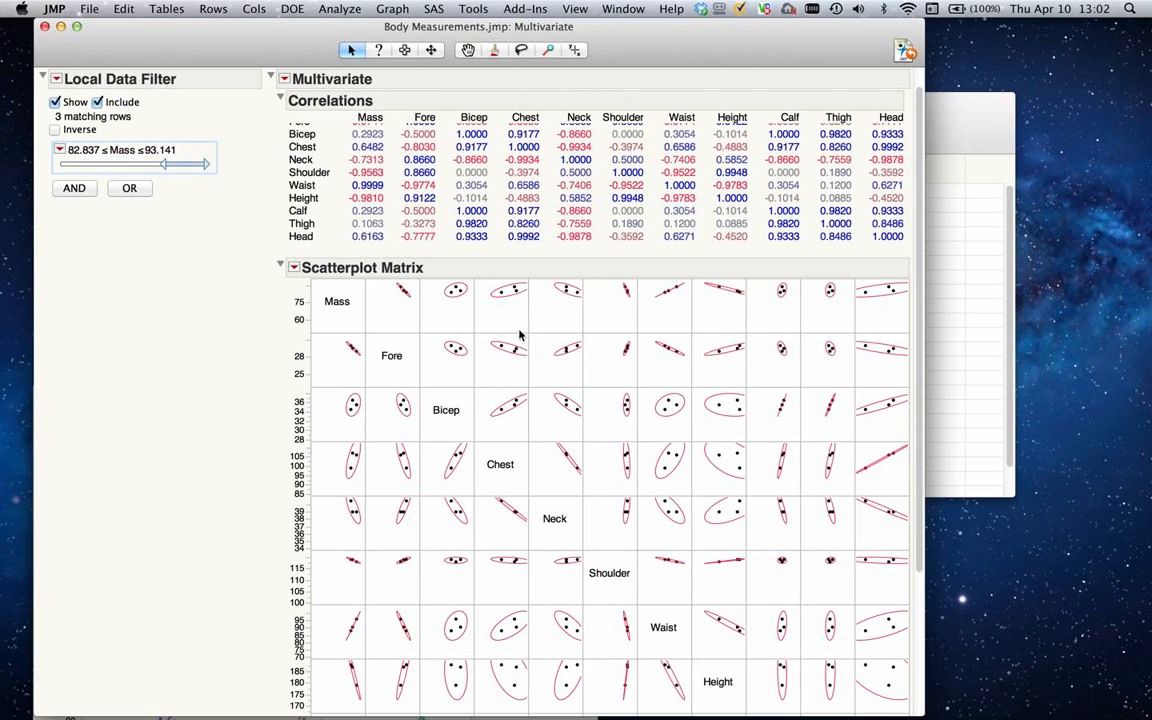
mouse_move(210, 209)
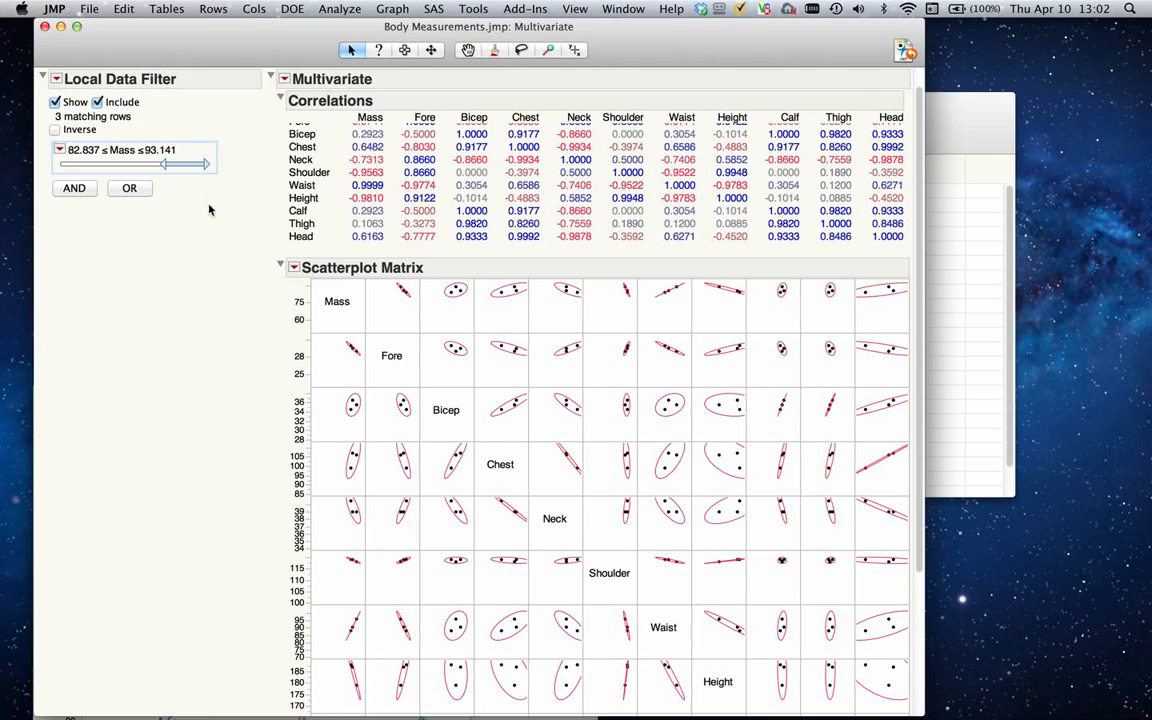
Slide the Mass filter through several ranges, settling at 78.97–84.98 with four rows
left_click_drag(165, 163, 155, 167)
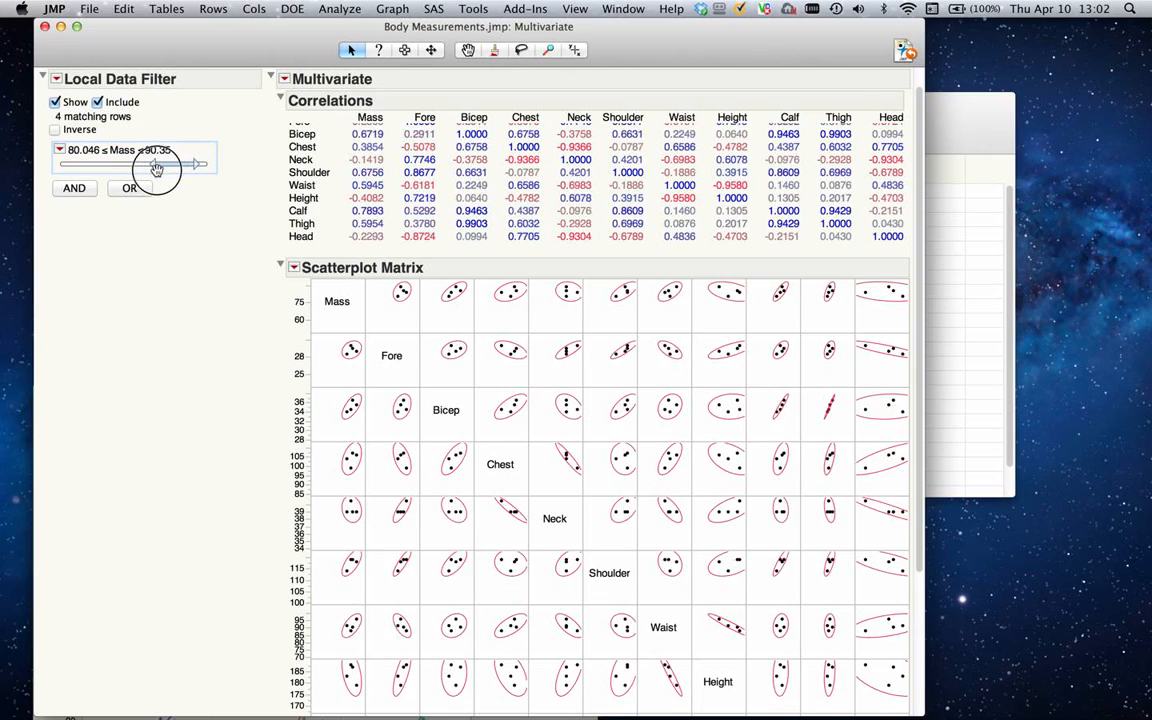
left_click_drag(157, 163, 147, 163)
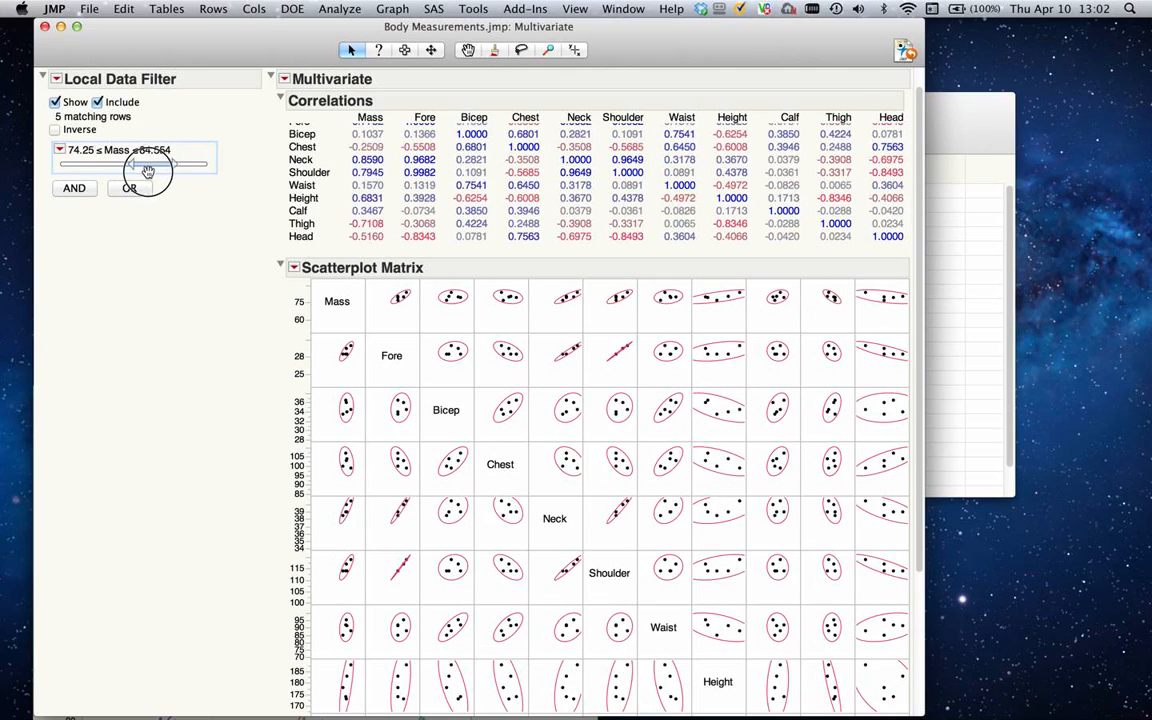
left_click_drag(147, 163, 78, 163)
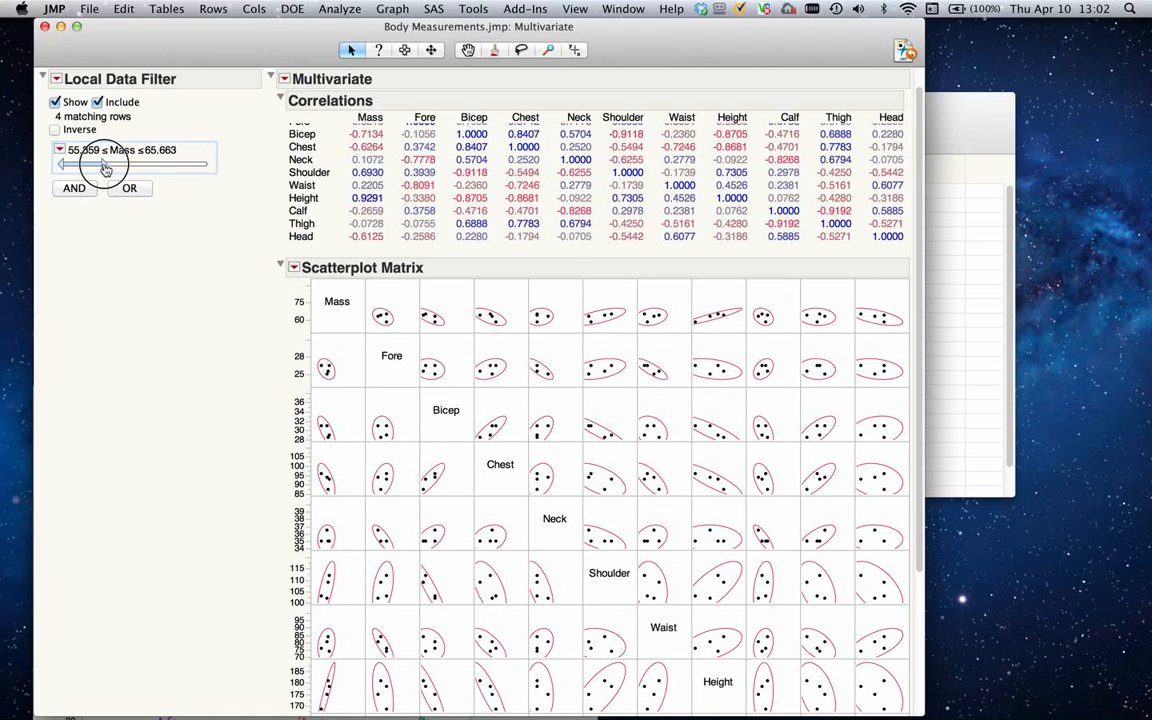
left_click_drag(100, 164, 210, 164)
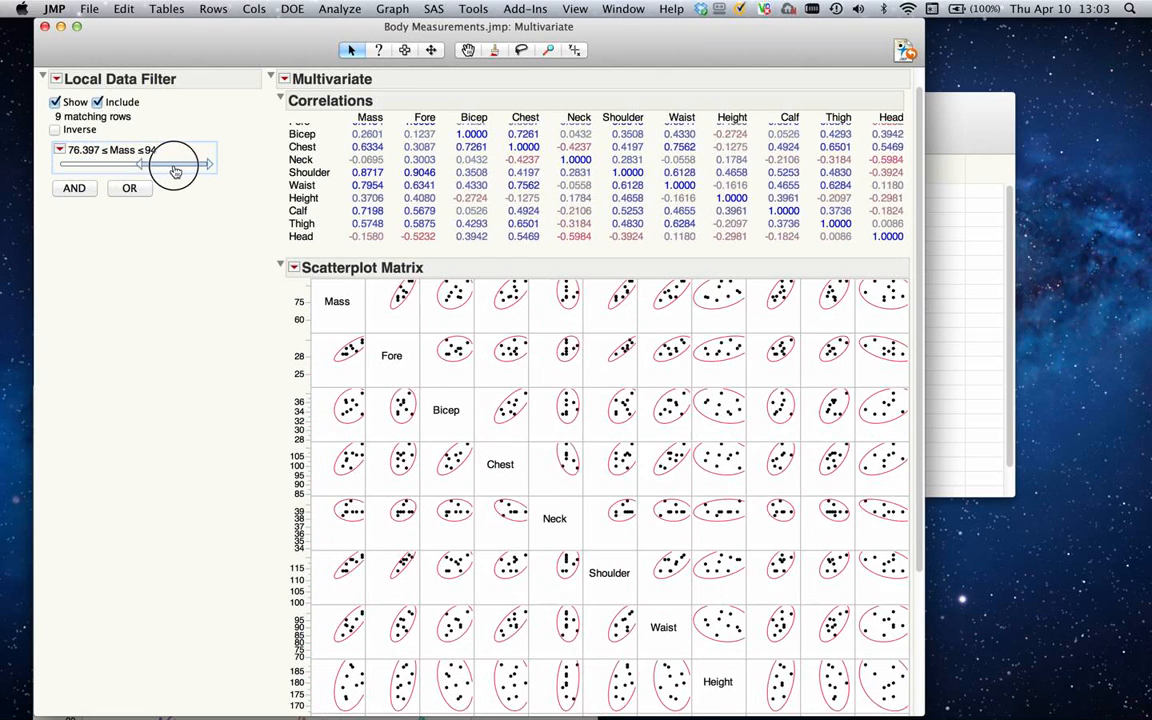
left_click_drag(140, 164, 188, 164)
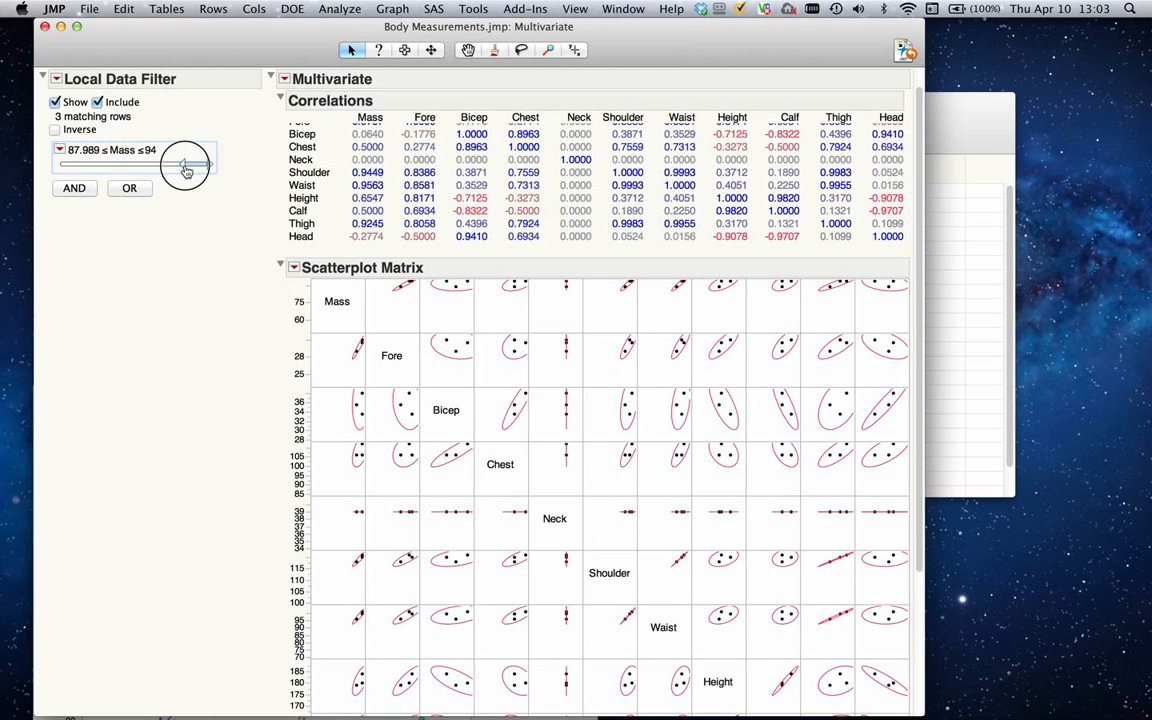
left_click_drag(185, 163, 170, 163)
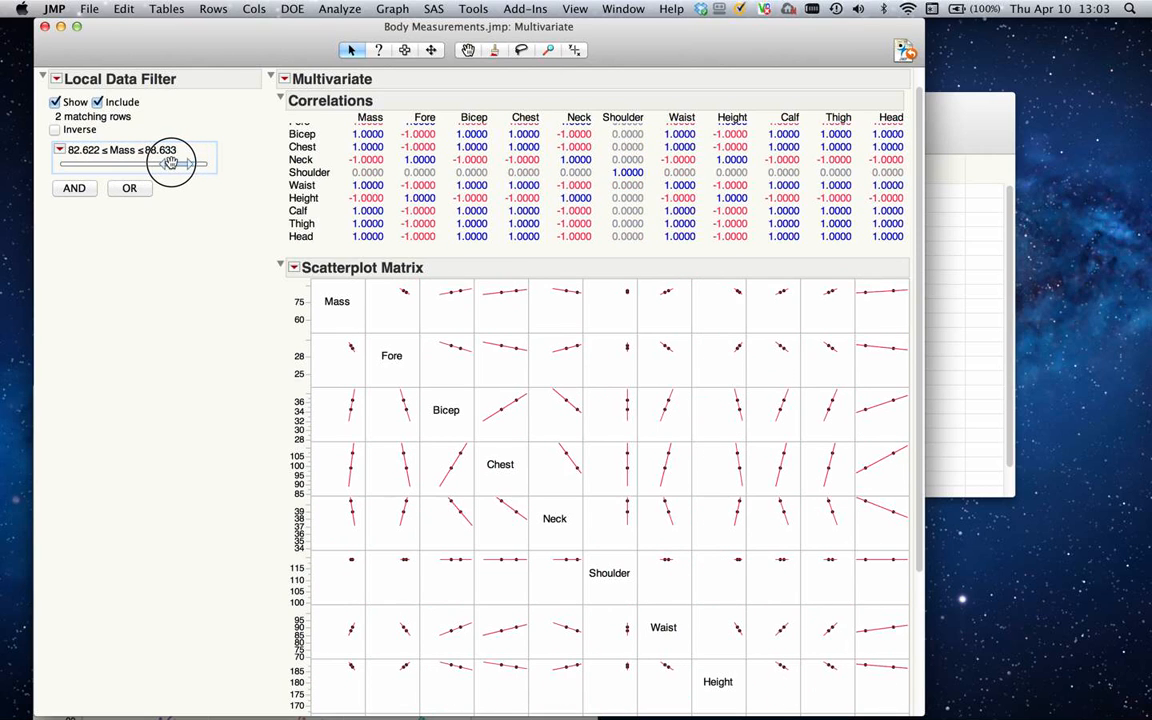
left_click_drag(175, 163, 148, 163)
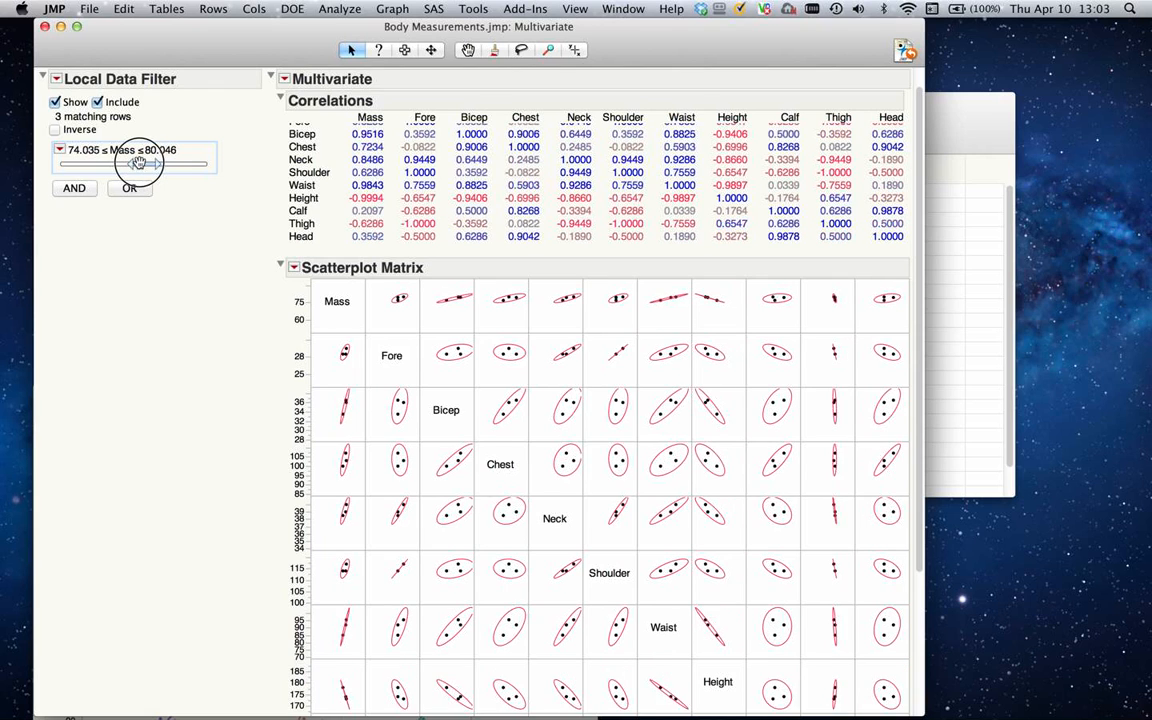
left_click_drag(140, 162, 130, 162)
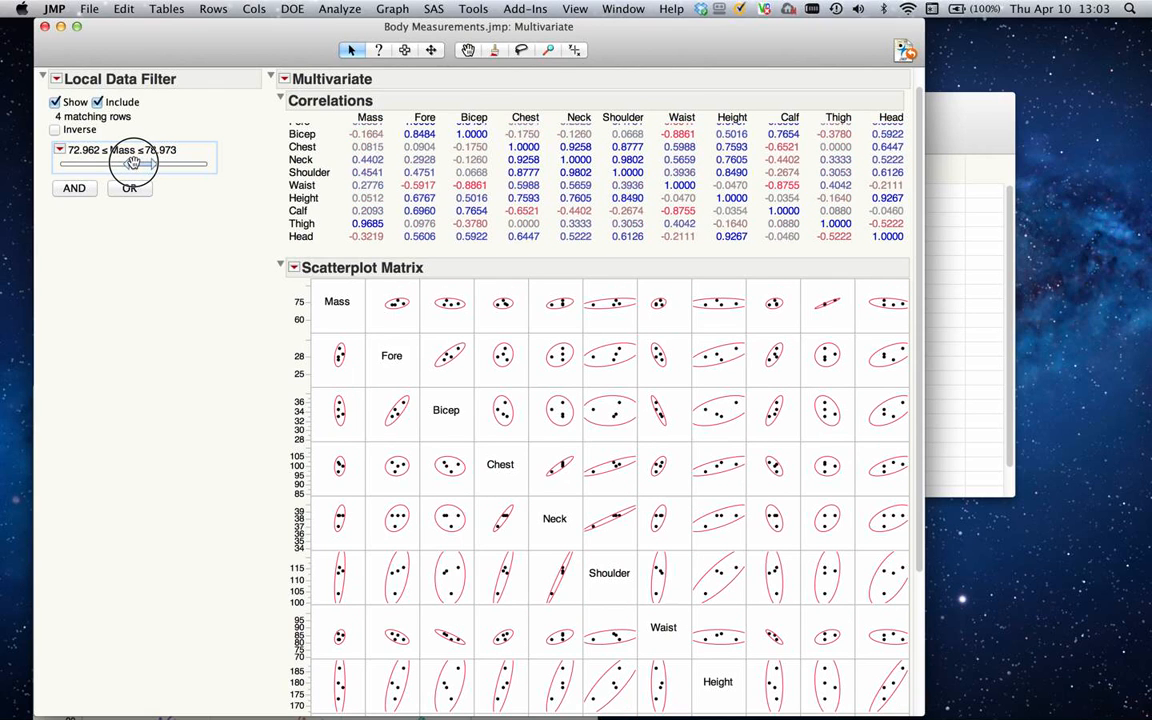
left_click_drag(135, 163, 119, 163)
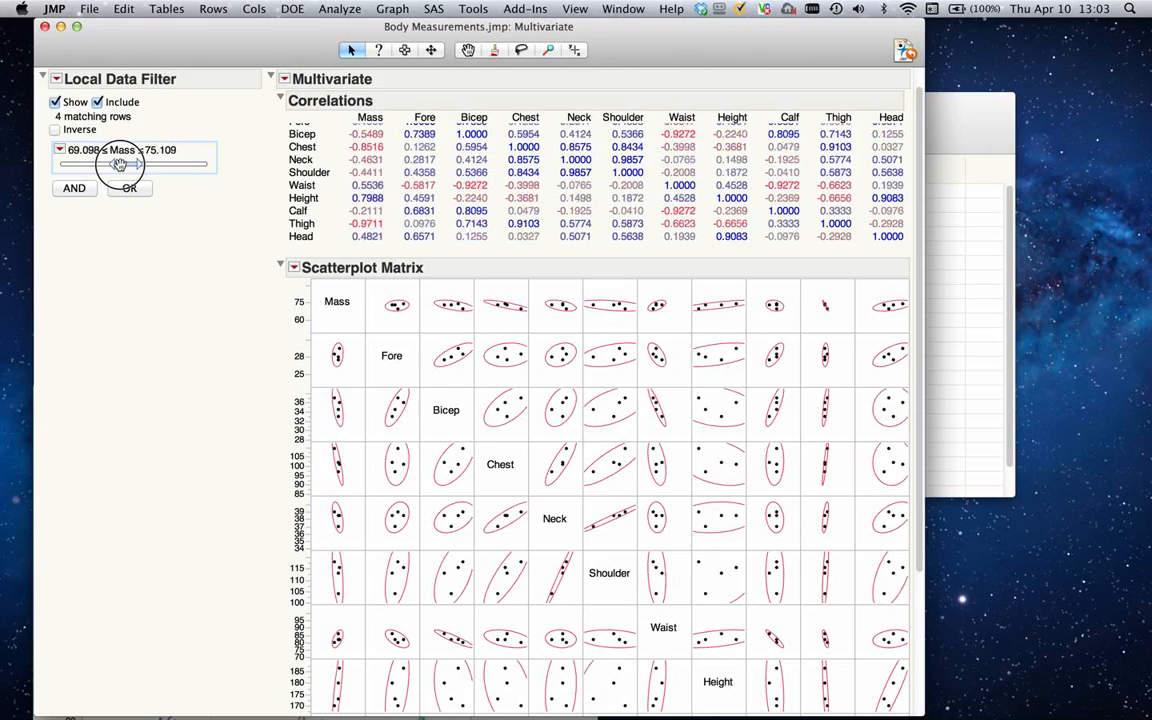
left_click_drag(130, 160, 107, 160)
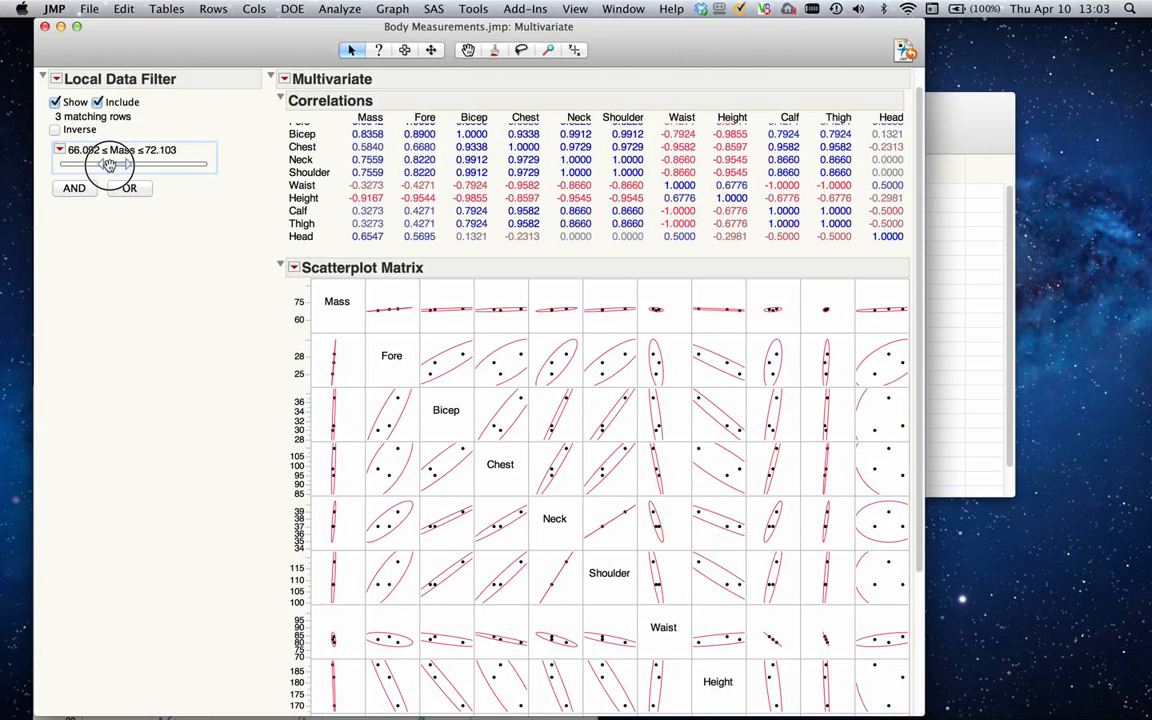
left_click_drag(108, 160, 82, 160)
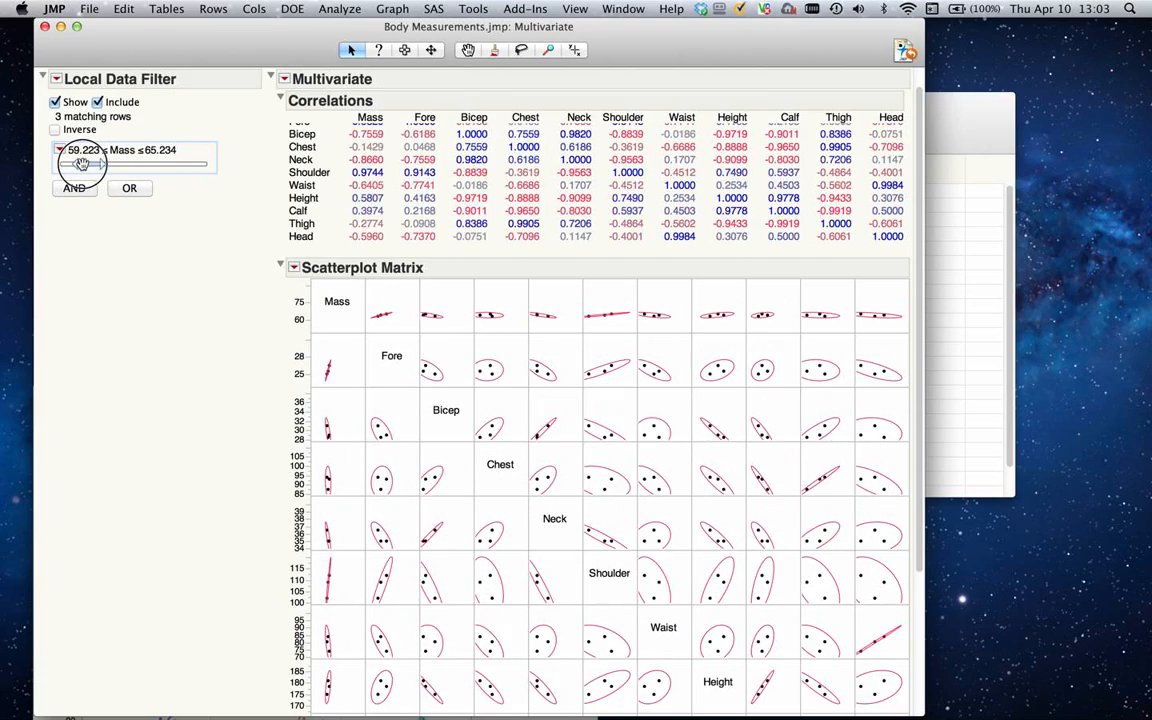
left_click_drag(85, 163, 155, 163)
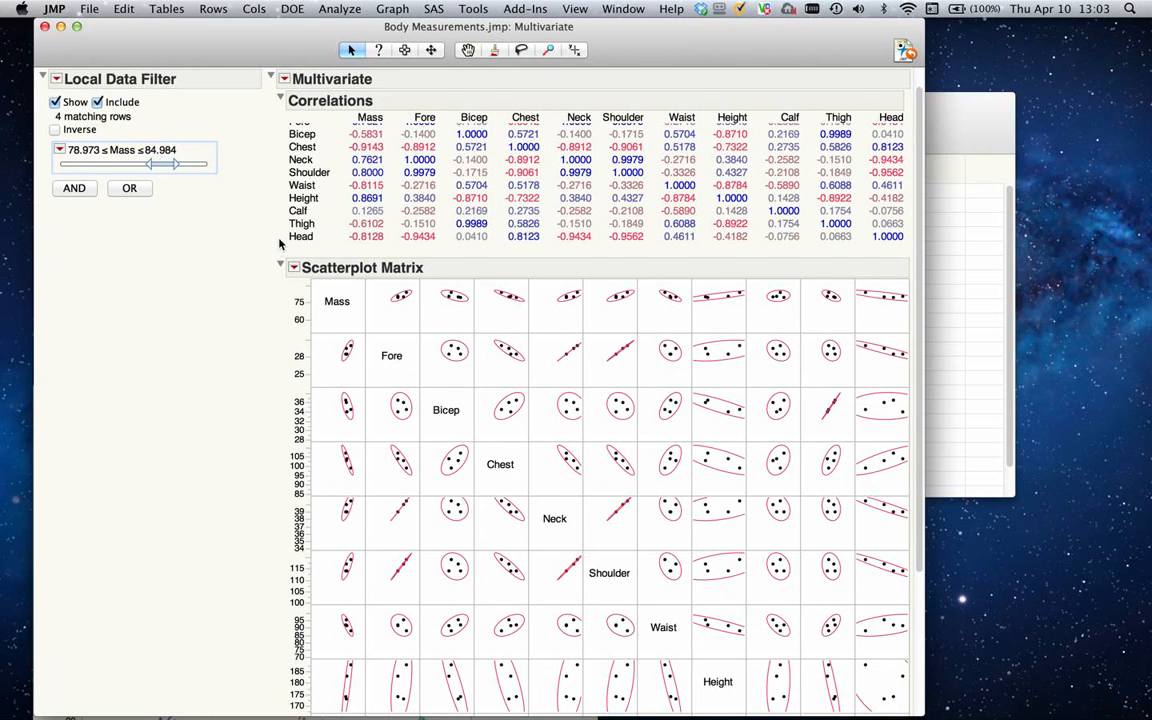
mouse_move(278, 250)
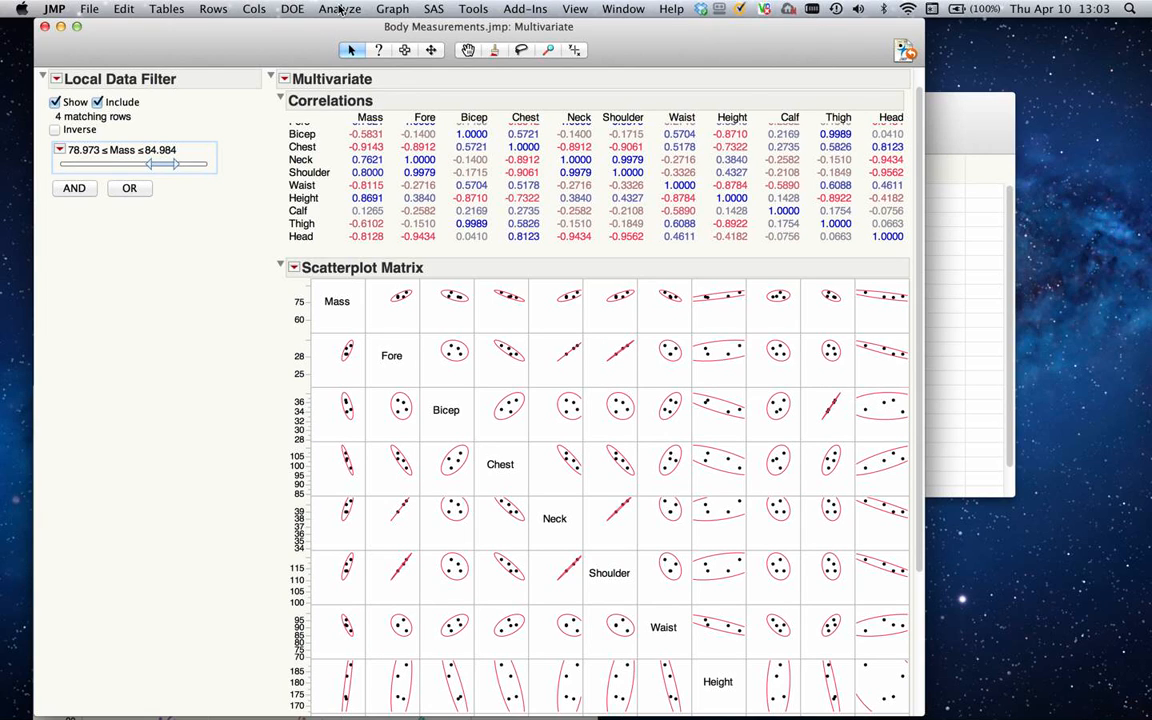
Launch the Multivariate and Correlations dialog from the Analyze menu's Multivariate Methods
left_click(339, 8)
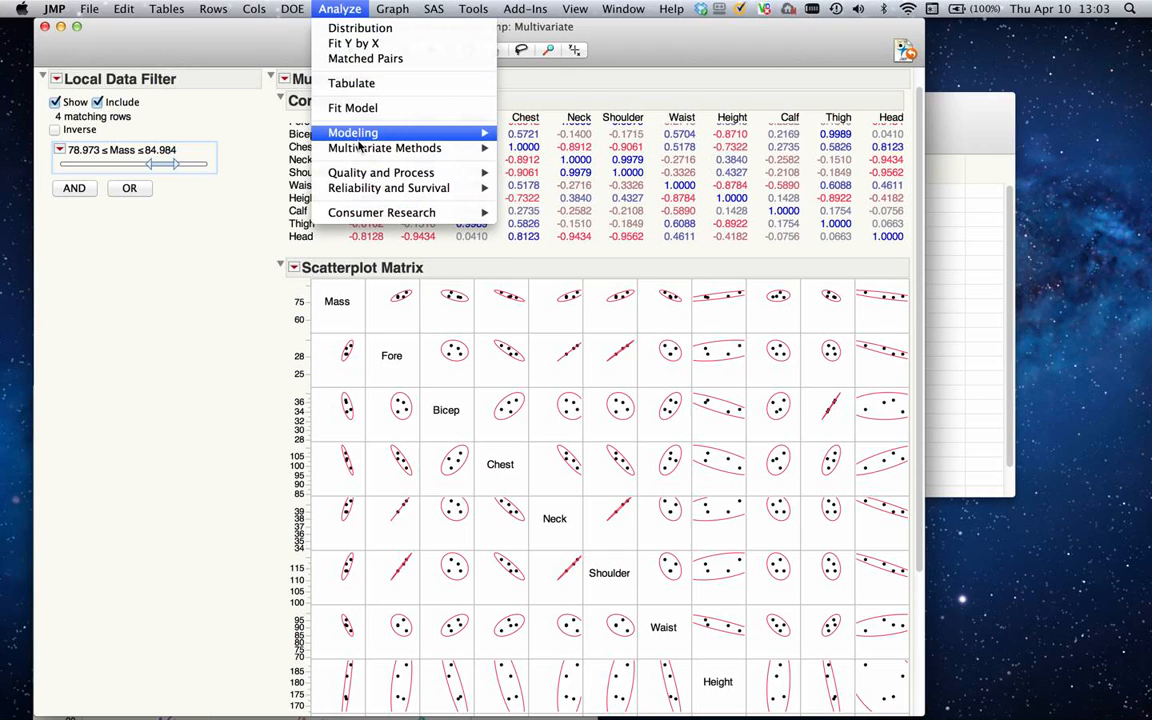
mouse_move(384, 148)
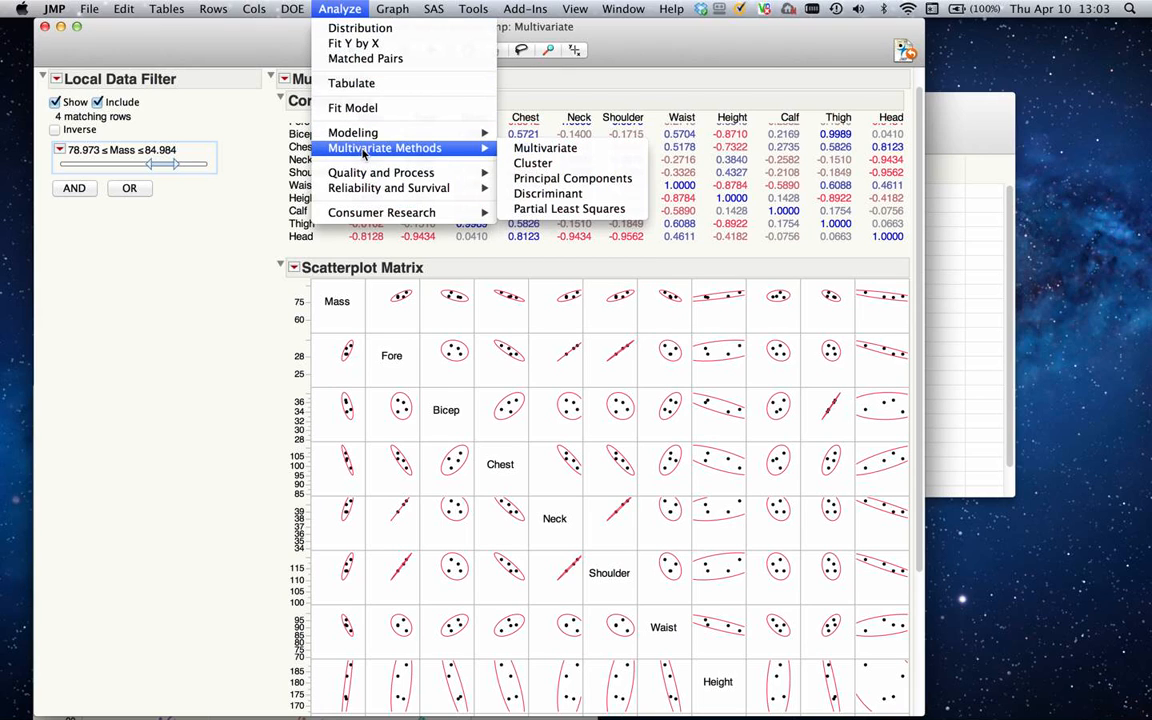
mouse_move(535, 162)
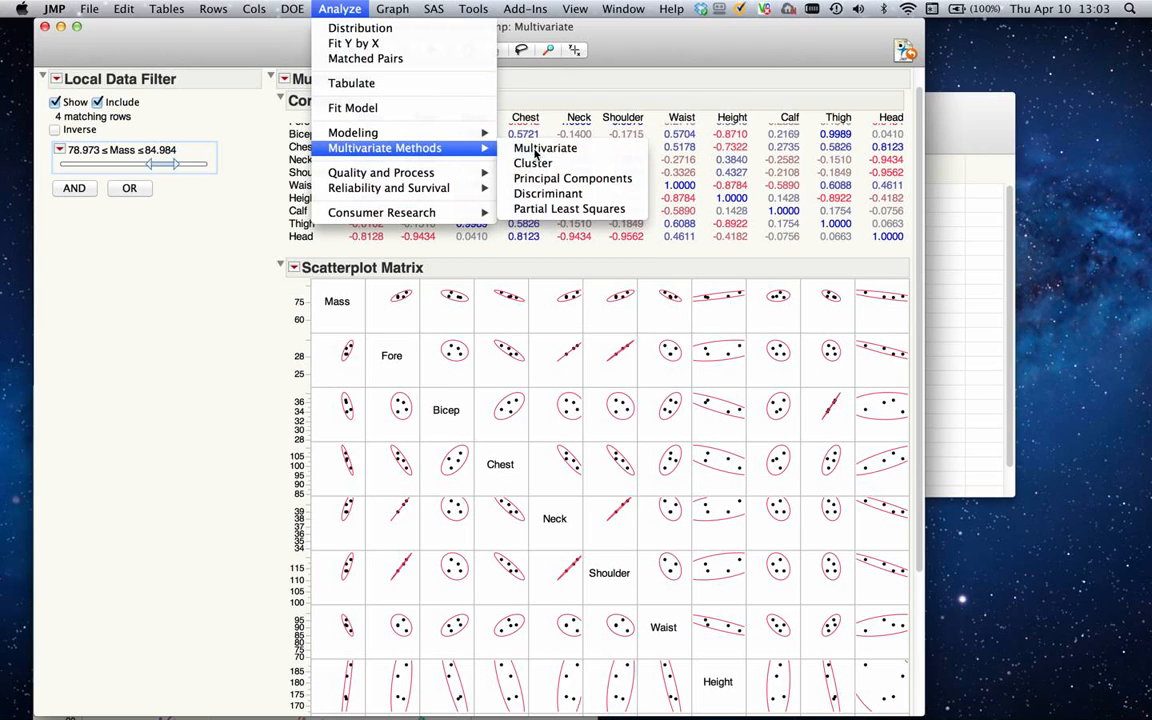
left_click(546, 148)
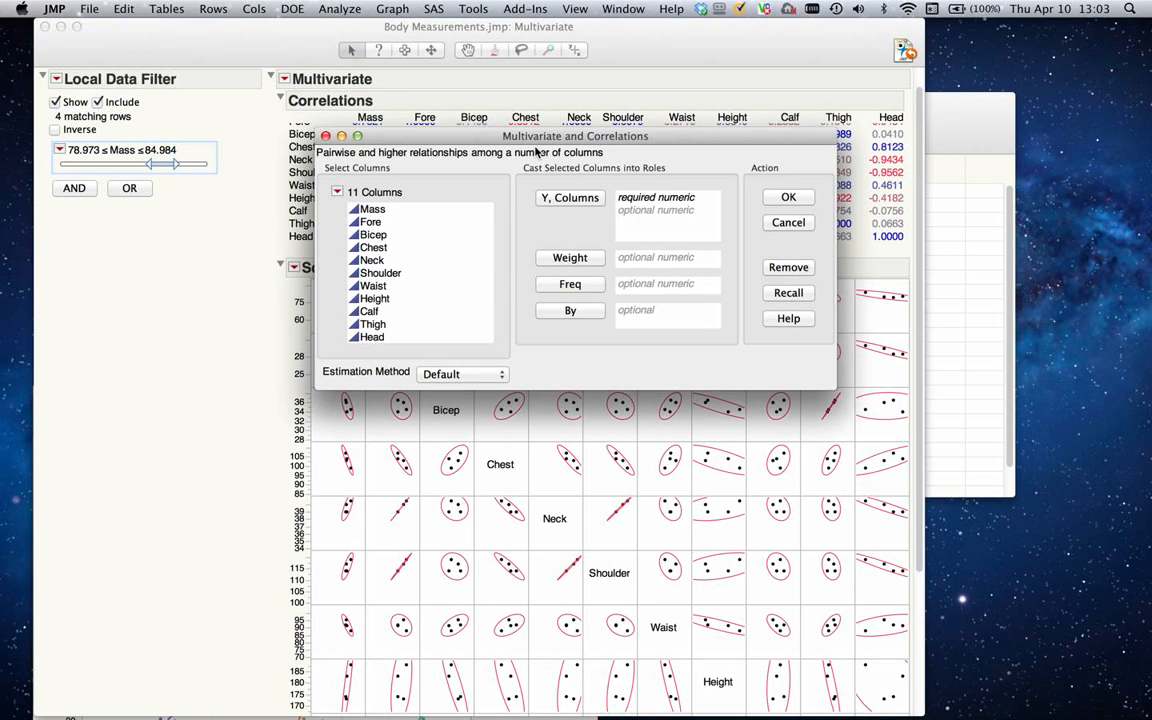
mouse_move(397, 206)
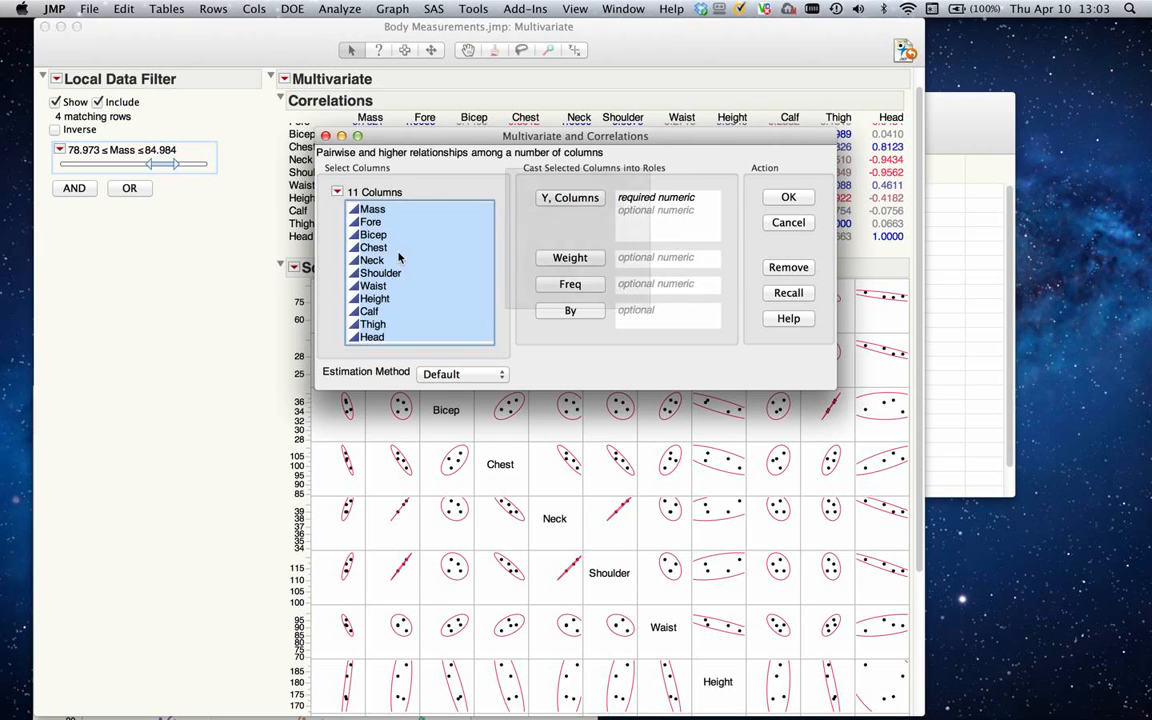
Assign all 11 measurement columns to Y, Columns and produce the Multivariate report
left_click(569, 197)
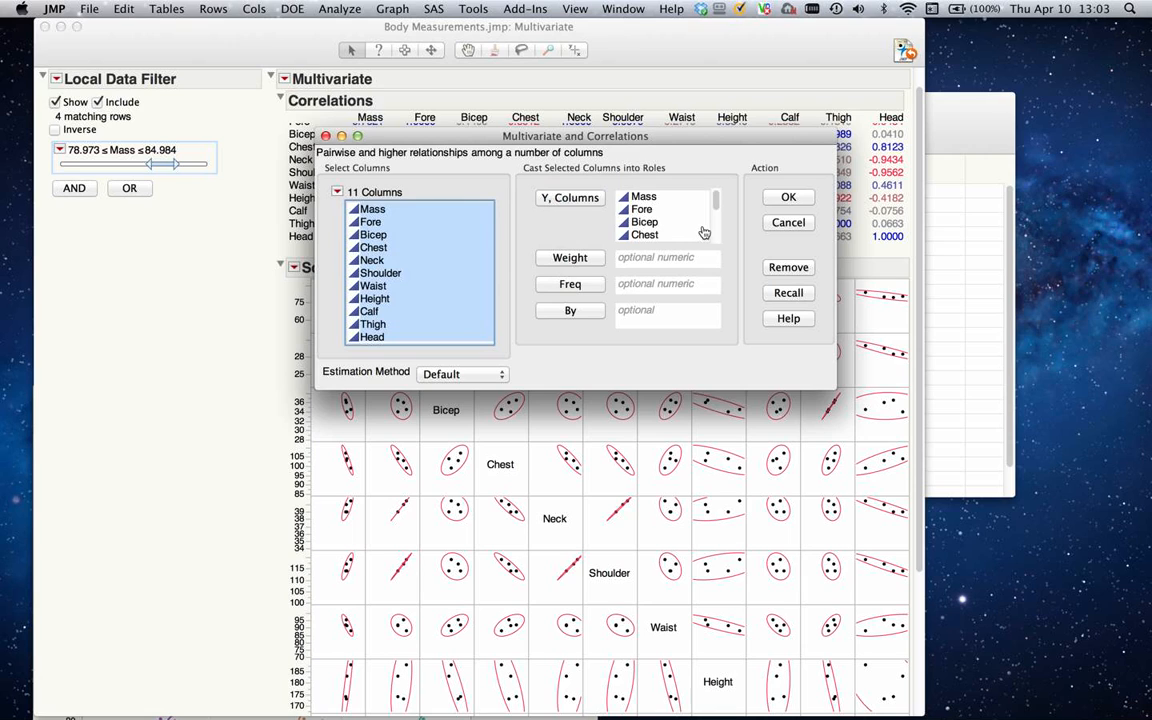
left_click(788, 197)
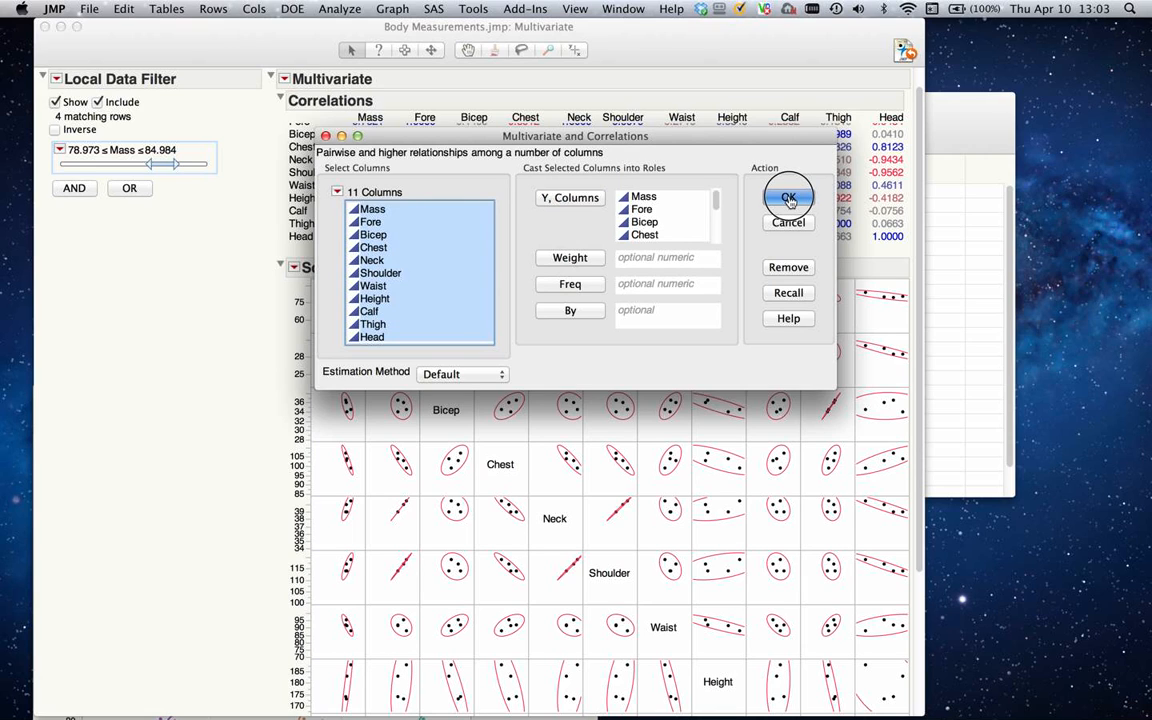
left_click(788, 197)
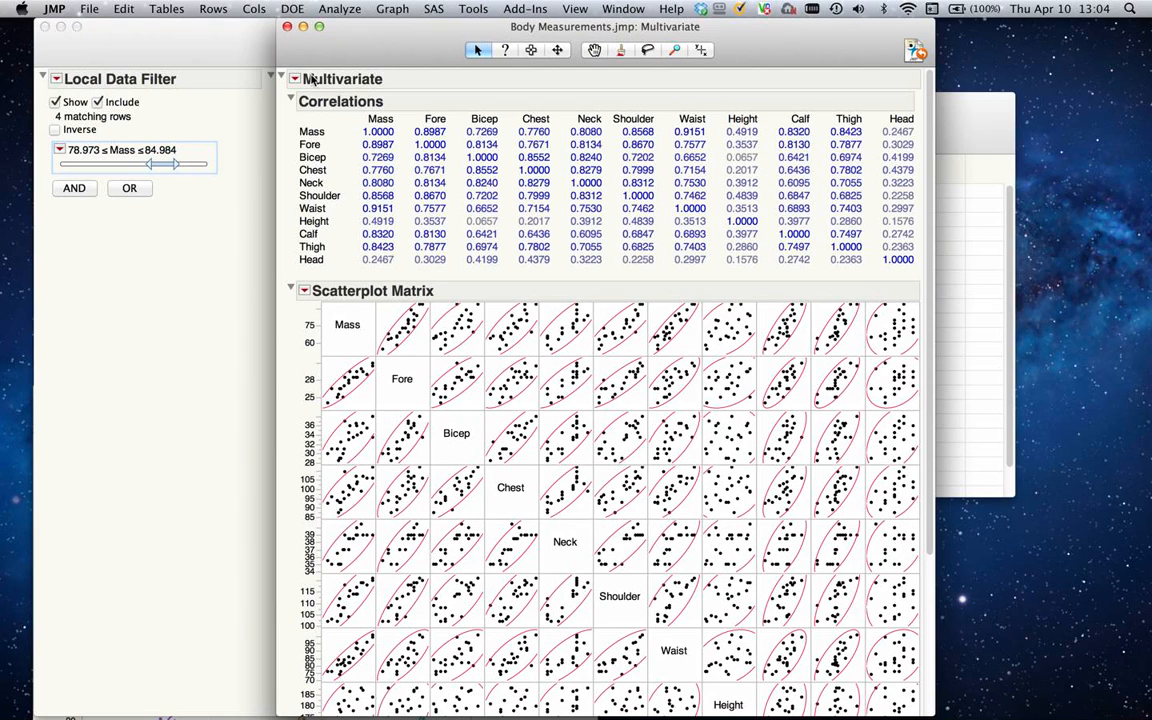
Open the new Multivariate report's red-triangle options menu
left_click(295, 78)
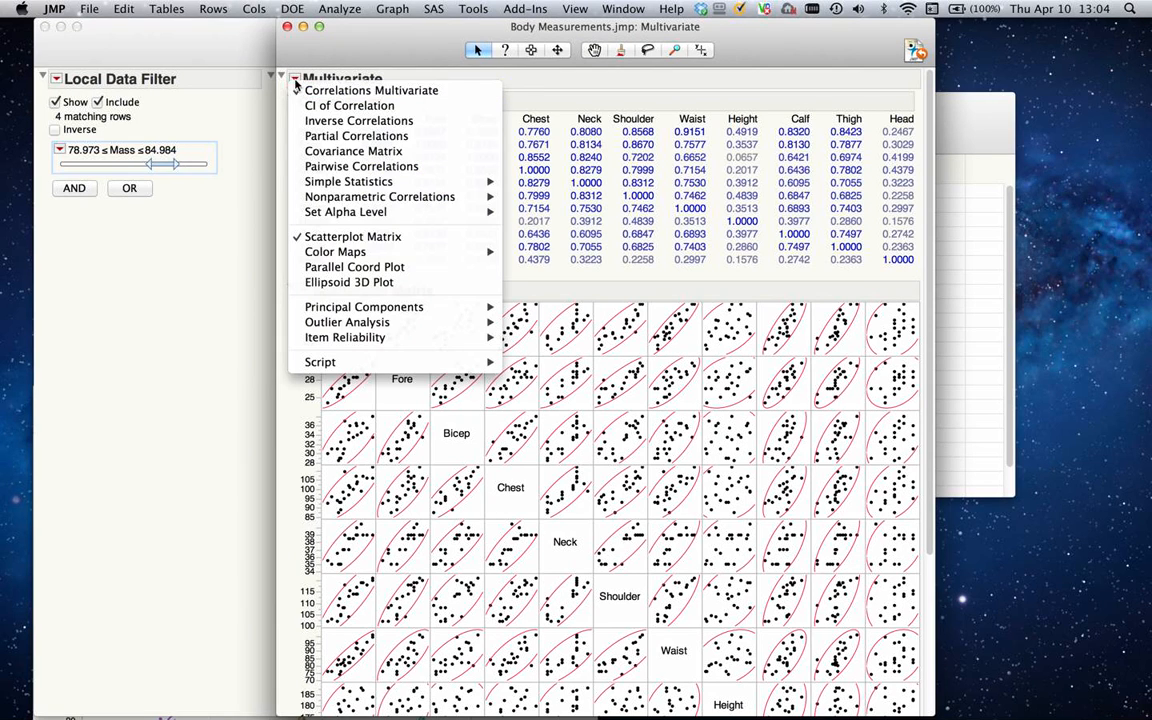
mouse_move(320, 362)
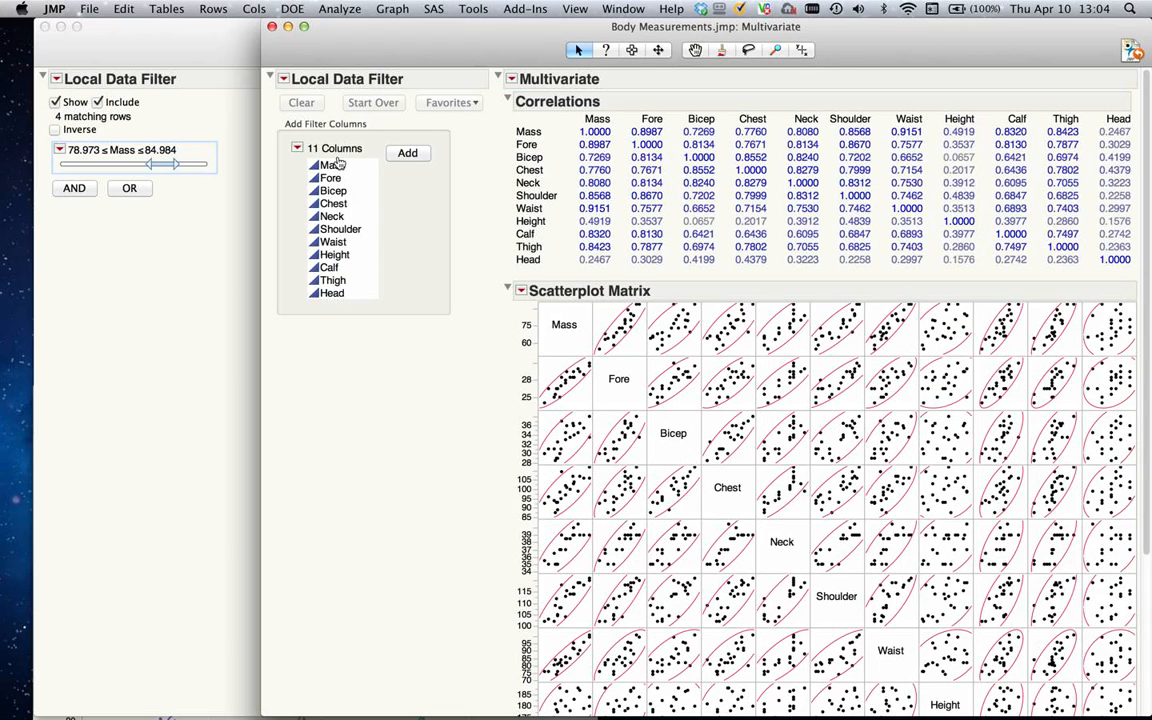
mouse_move(345, 262)
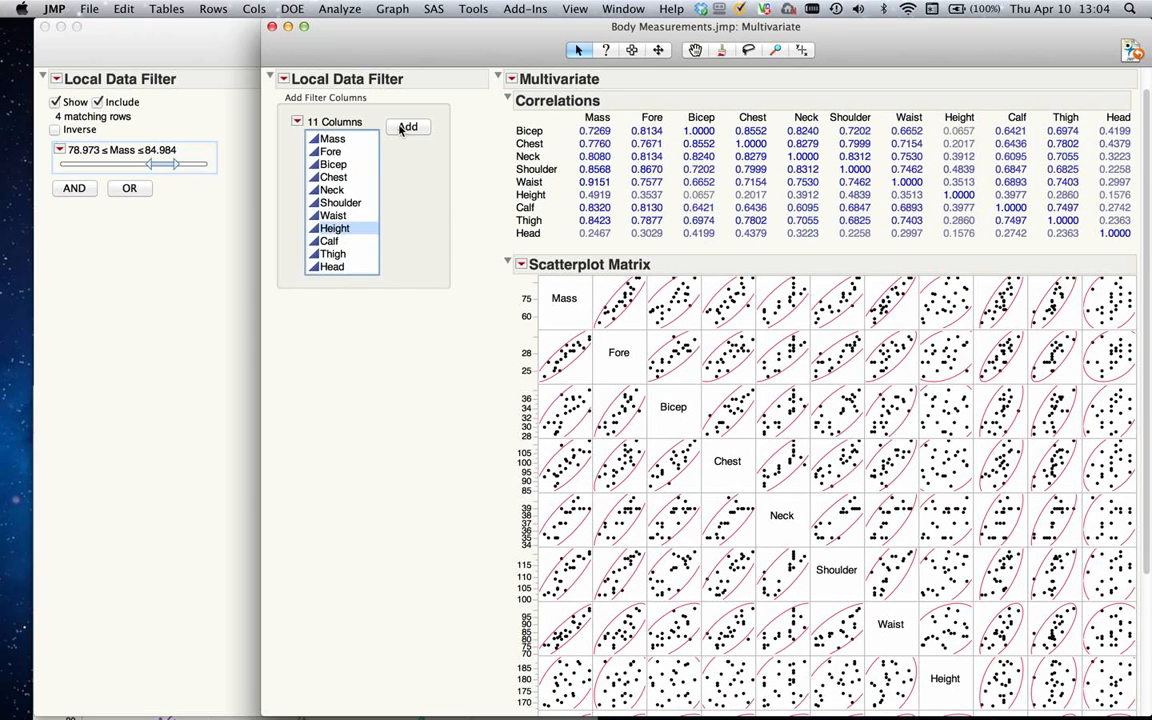
Add a Height filter limited to about 180.5–188, leaving 8 rows, combined with AND
left_click(407, 127)
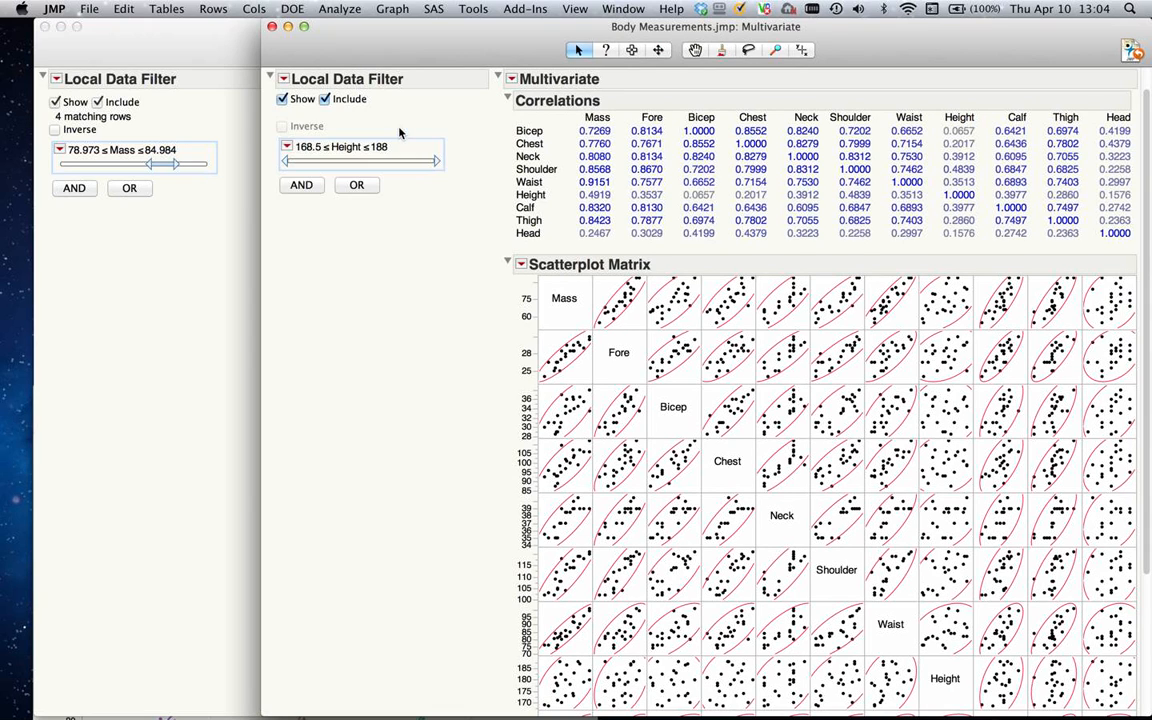
left_click_drag(310, 160, 290, 160)
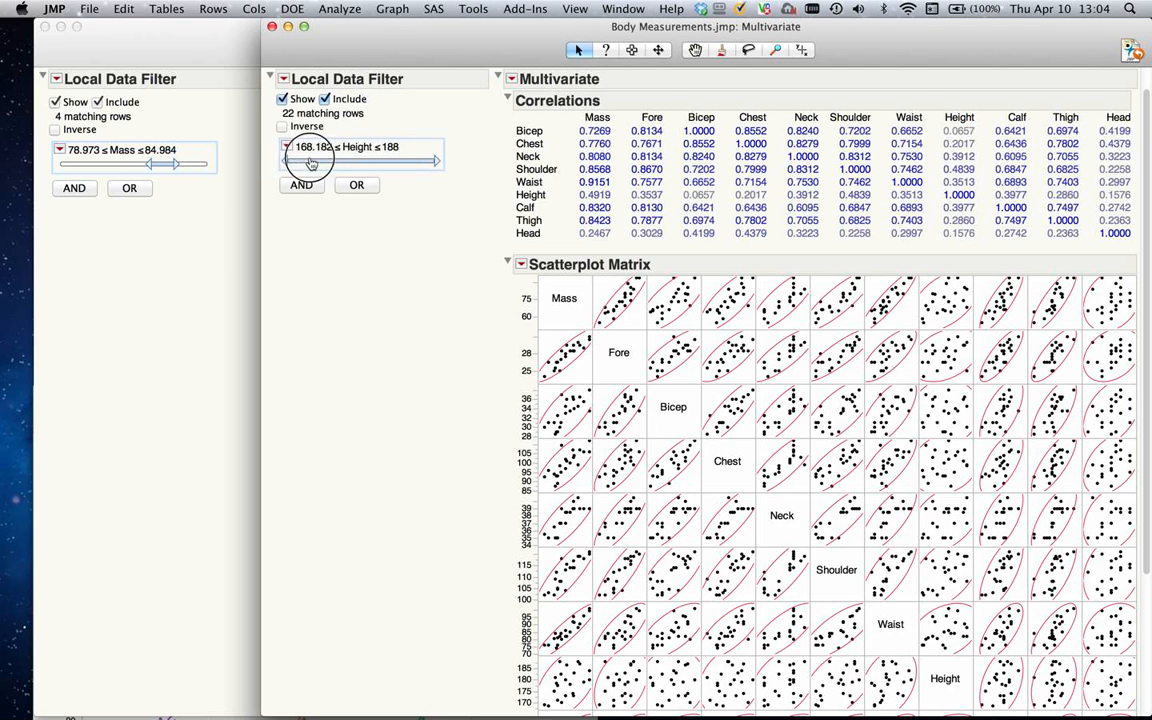
left_click_drag(290, 160, 378, 160)
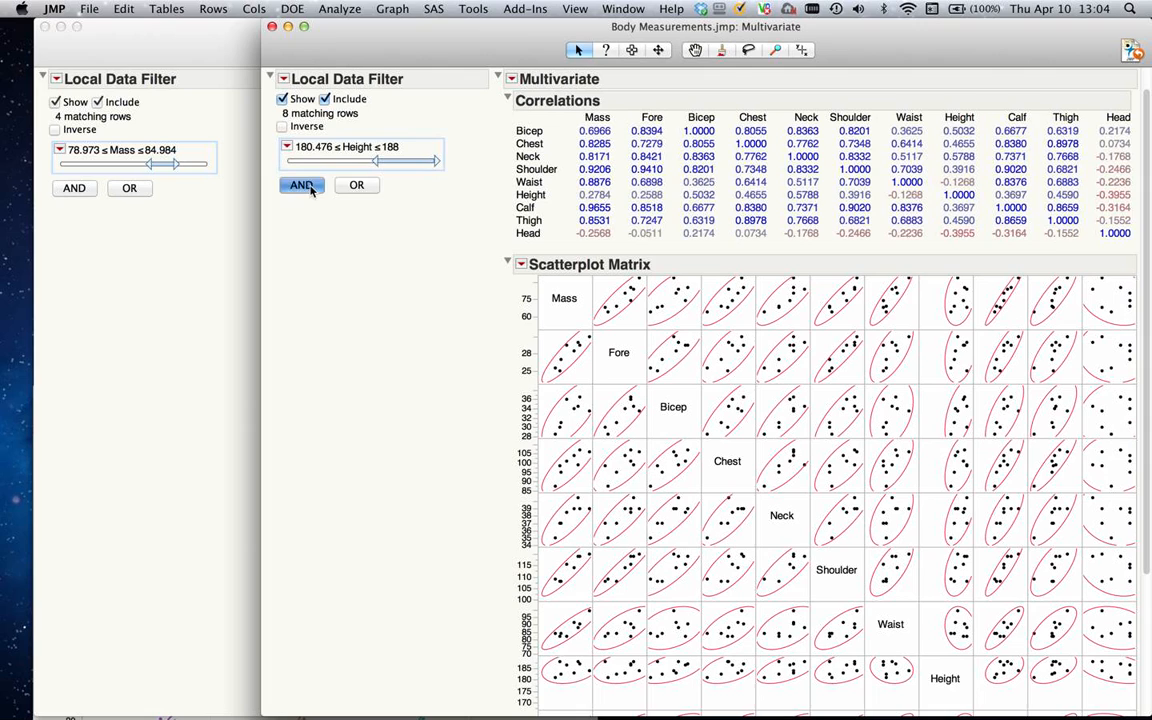
left_click(301, 185)
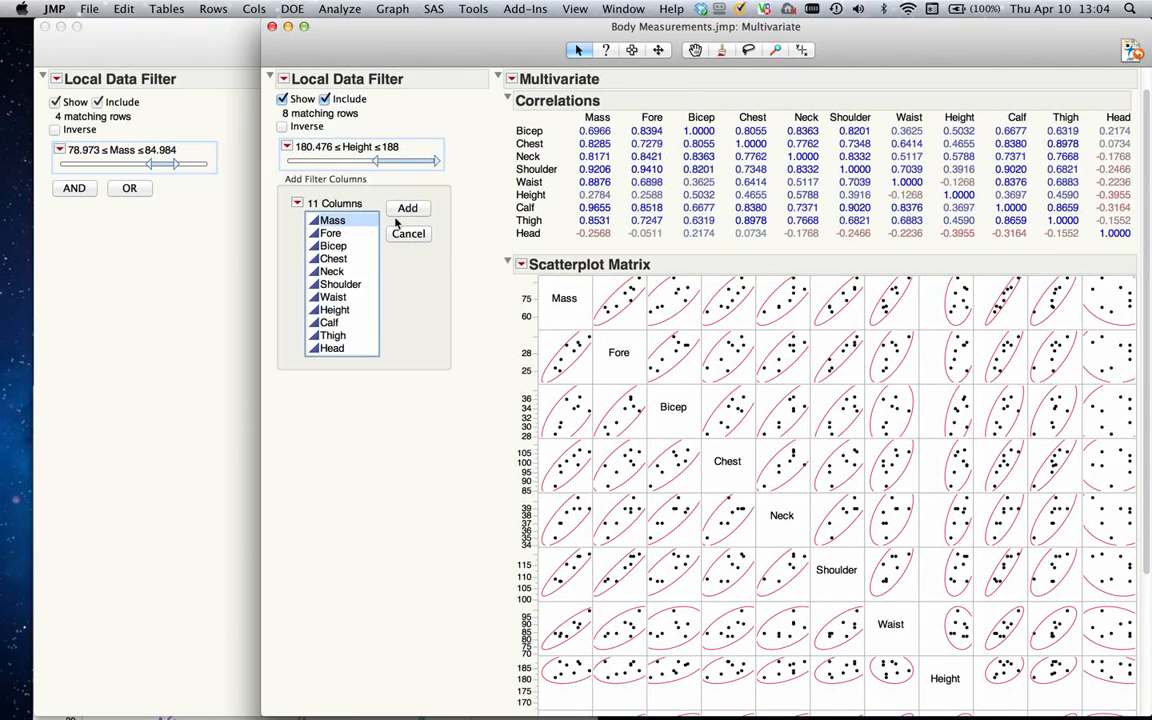
Add Mass as a filter and lower its upper limit to about 71.9, leaving 3 rows
left_click(407, 208)
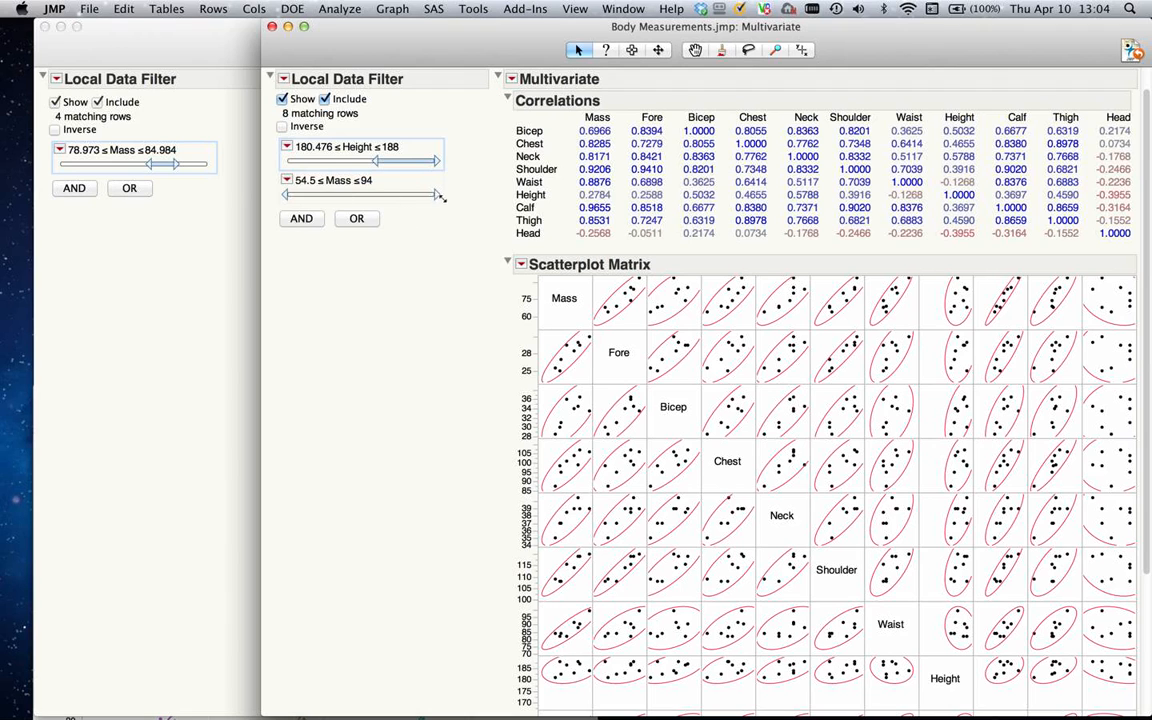
left_click_drag(435, 194, 378, 194)
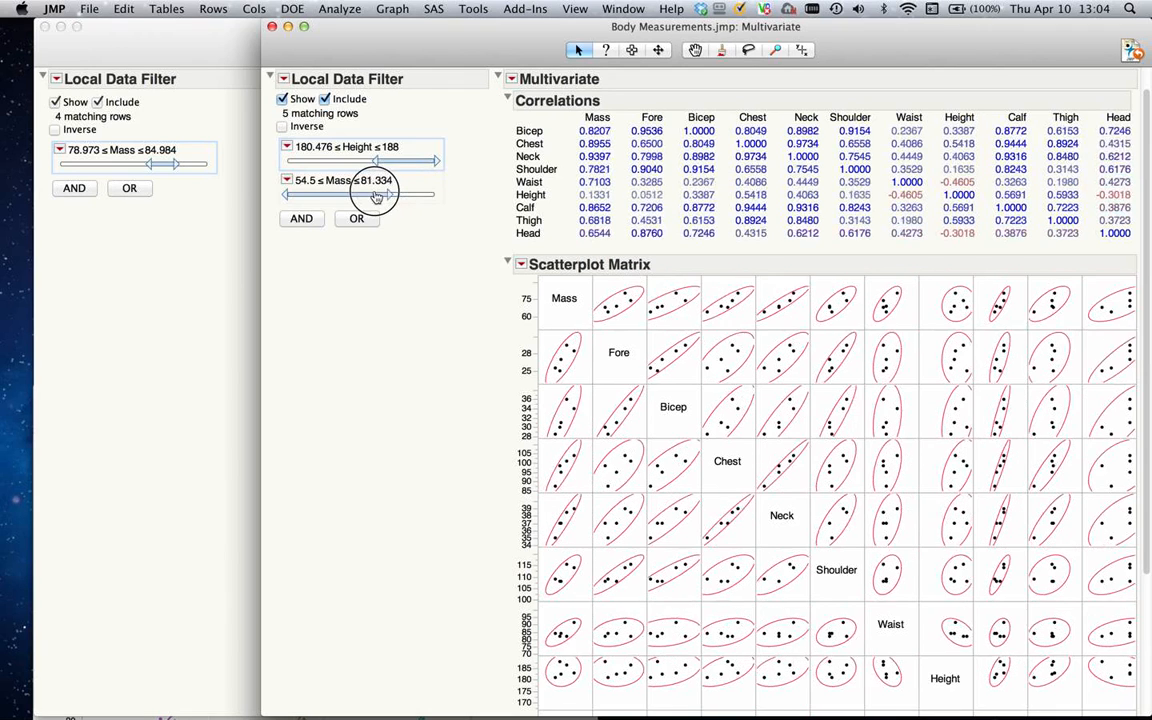
left_click_drag(390, 193, 353, 193)
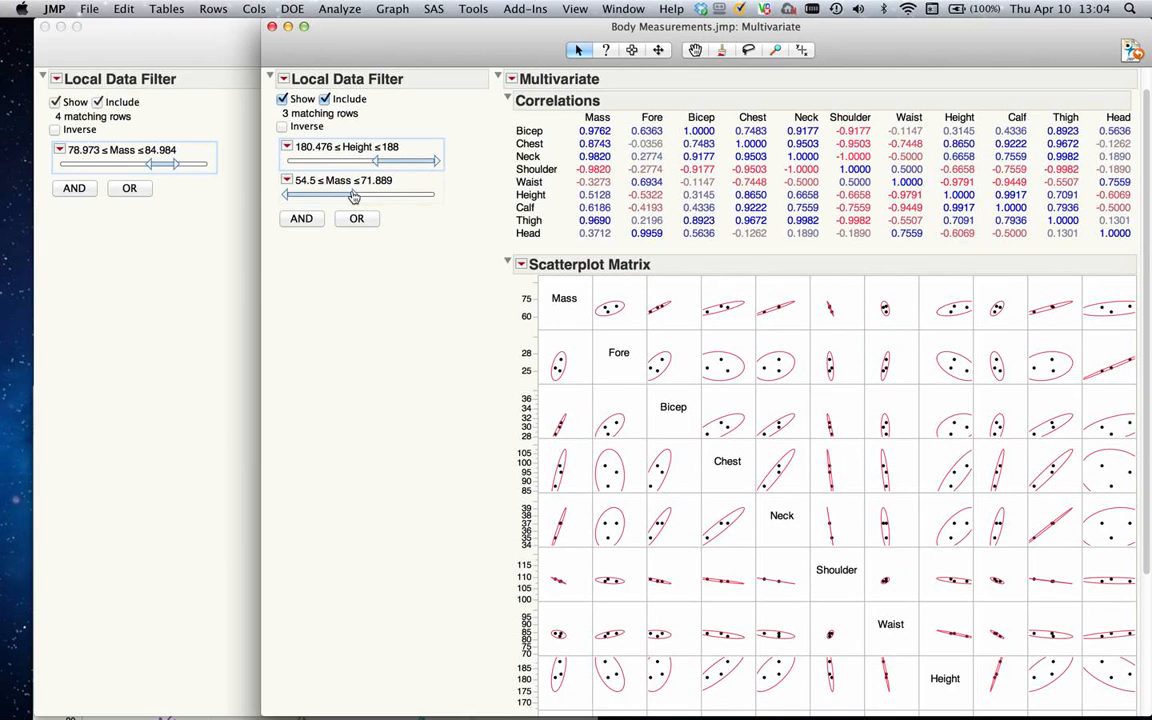
mouse_move(352, 196)
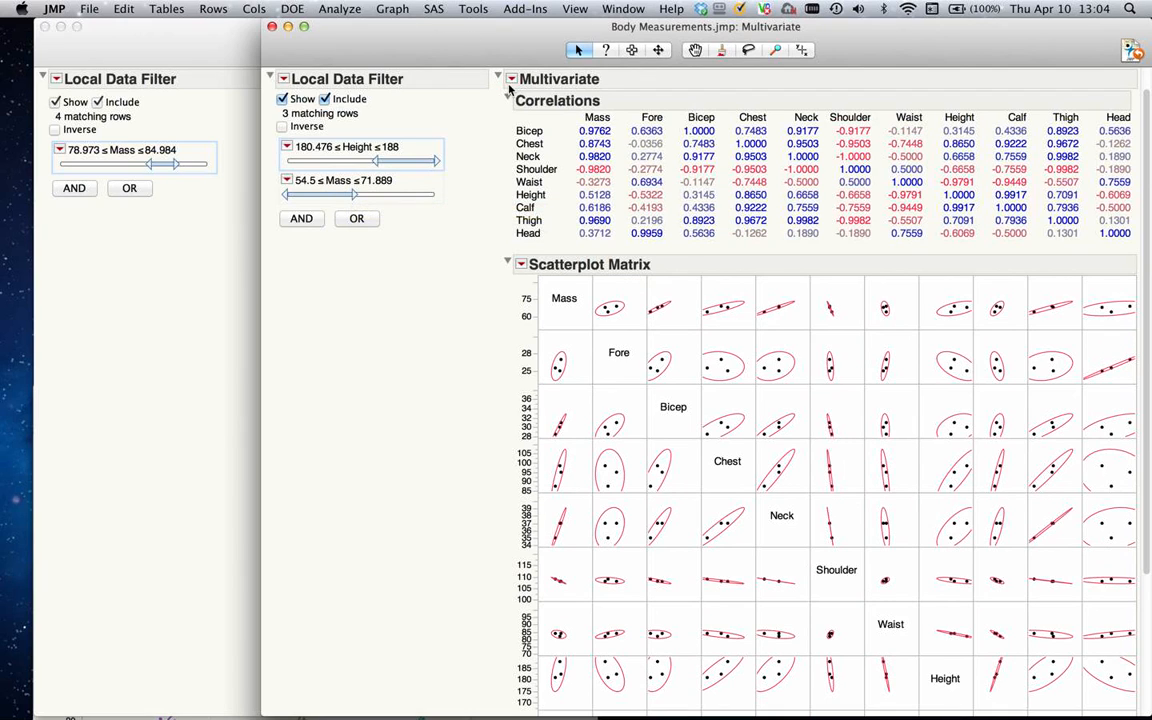
Open the Multivariate report's options menu to save its script to the table
left_click(511, 79)
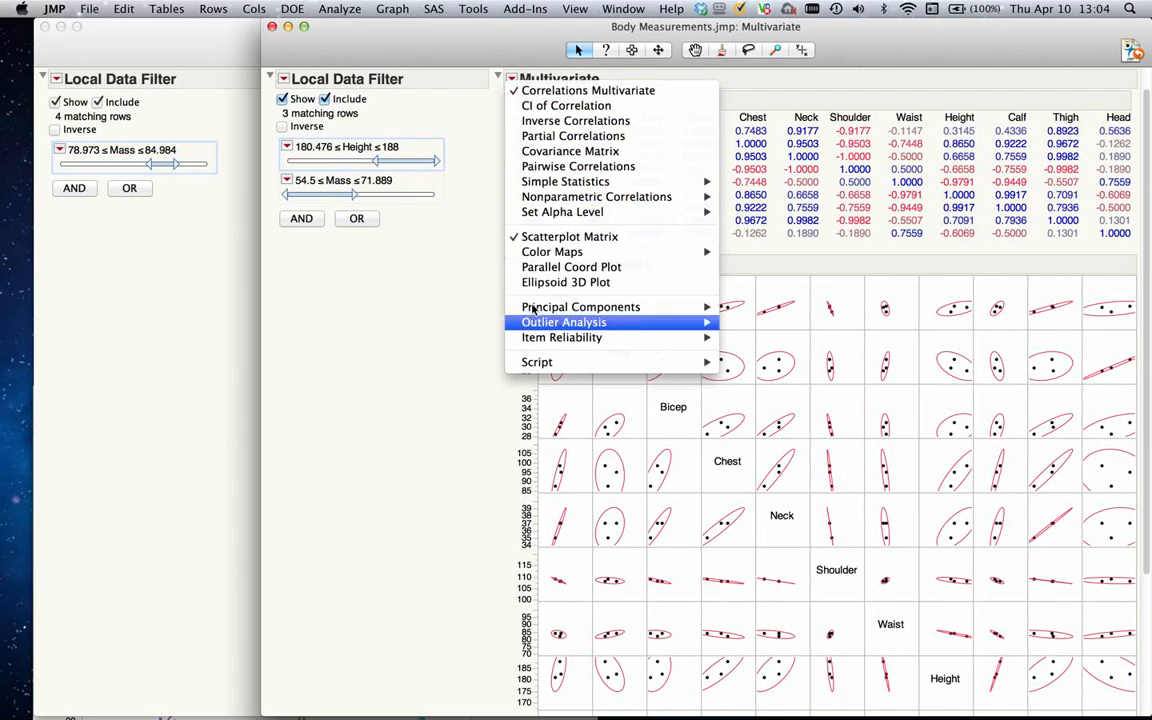
mouse_move(537, 362)
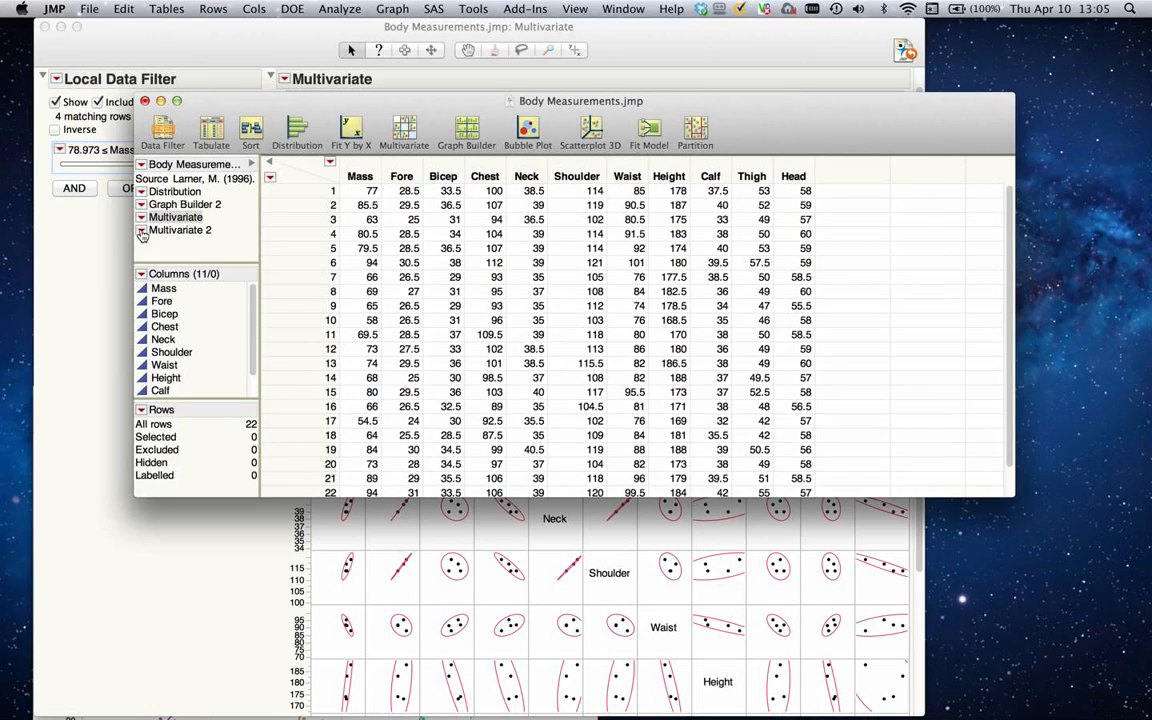
Run the saved Multivariate 2 table script to reopen the filtered report
right_click(180, 230)
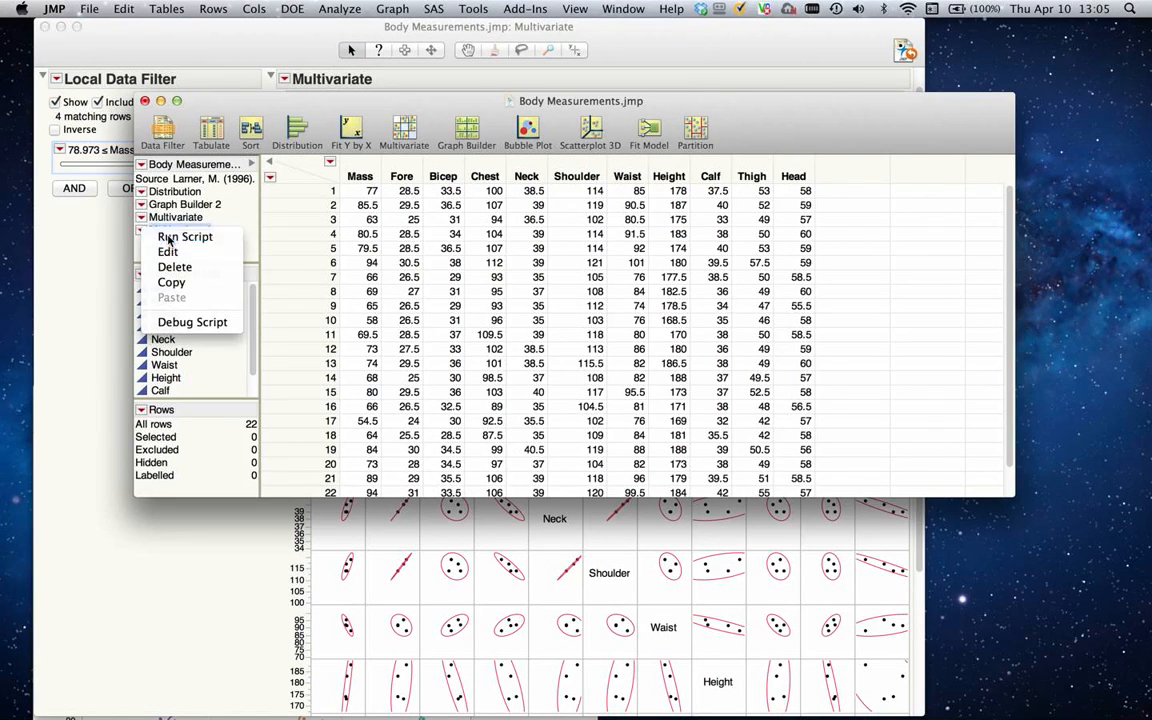
left_click(185, 236)
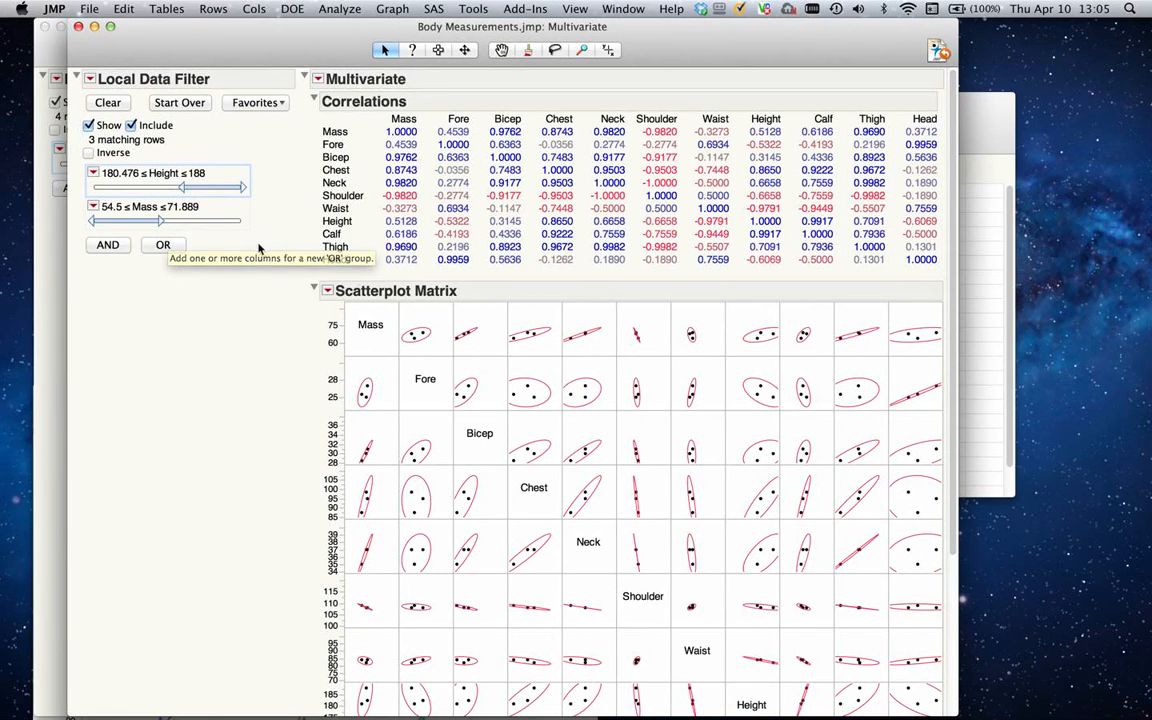
Narrow the filters to Height 176–183.5 and Mass 65.2–82.6, leaving five rows
left_click_drag(200, 188, 173, 188)
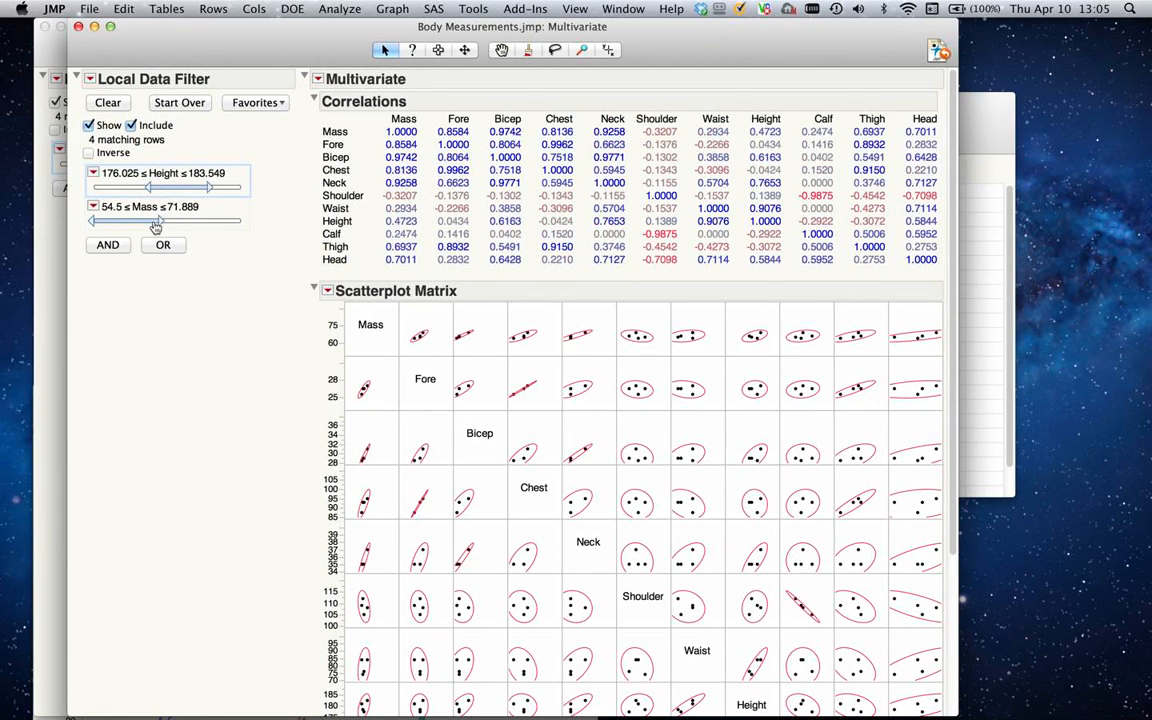
left_click_drag(130, 220, 178, 220)
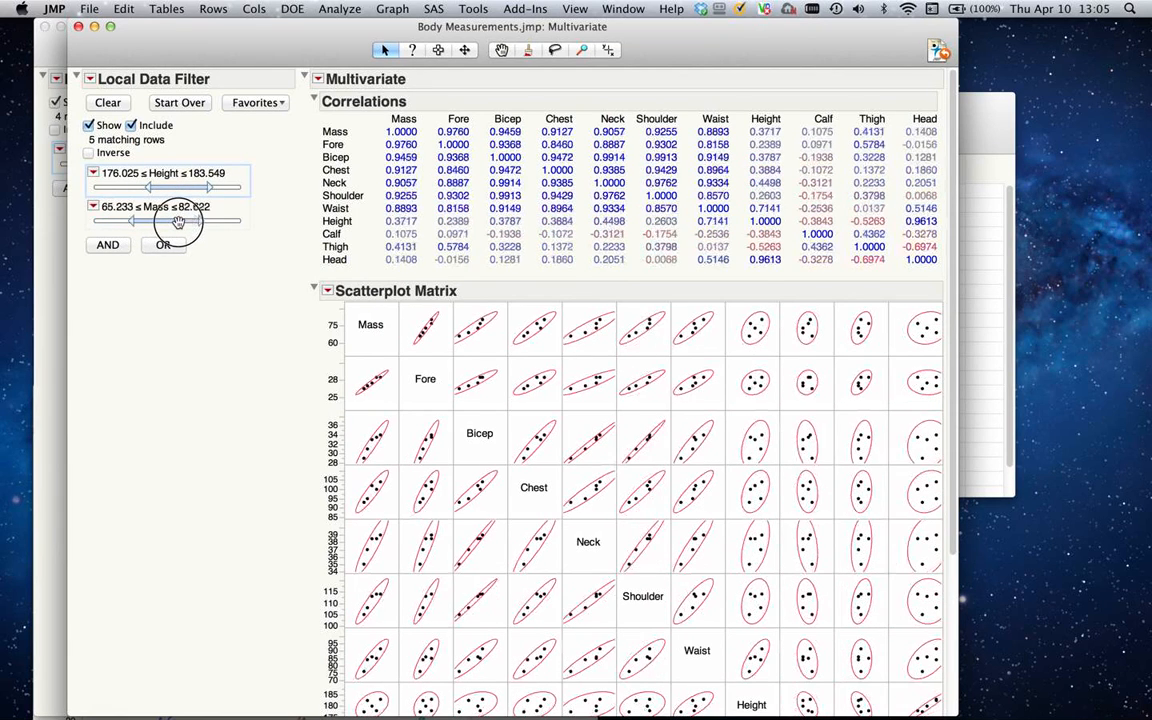